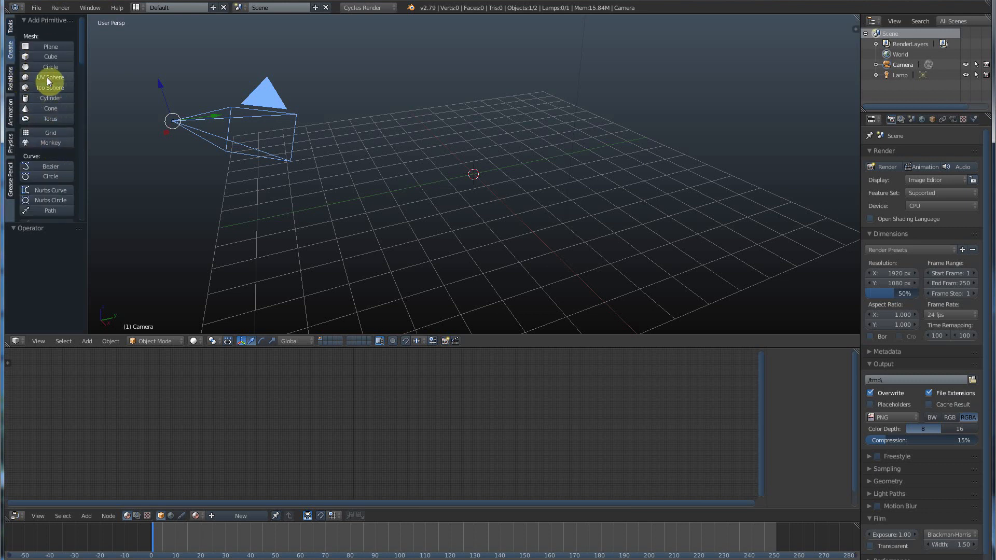
# - Add a UV sphere and apply a level-2 Subdivision Surface modifier to it
pyautogui.click(50, 77)
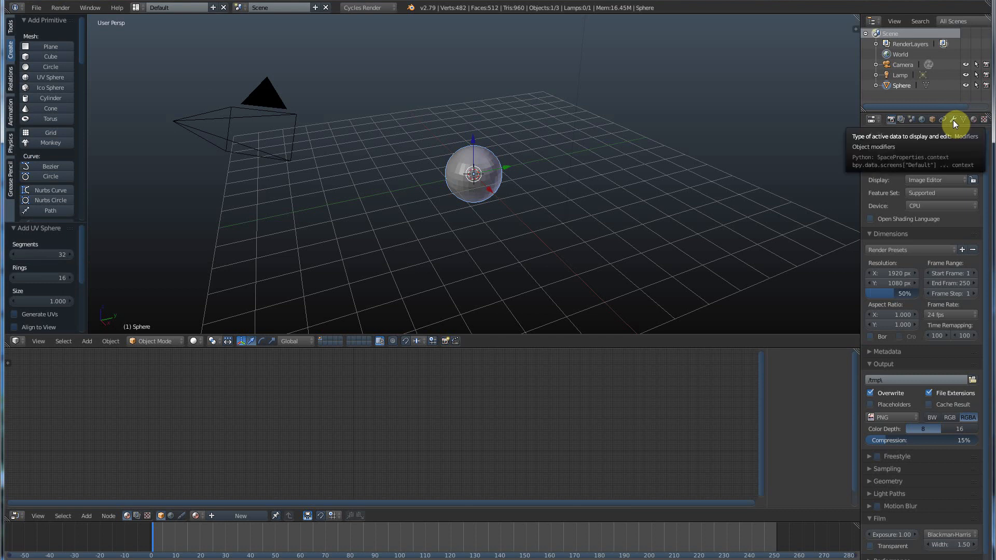
pyautogui.click(954, 119)
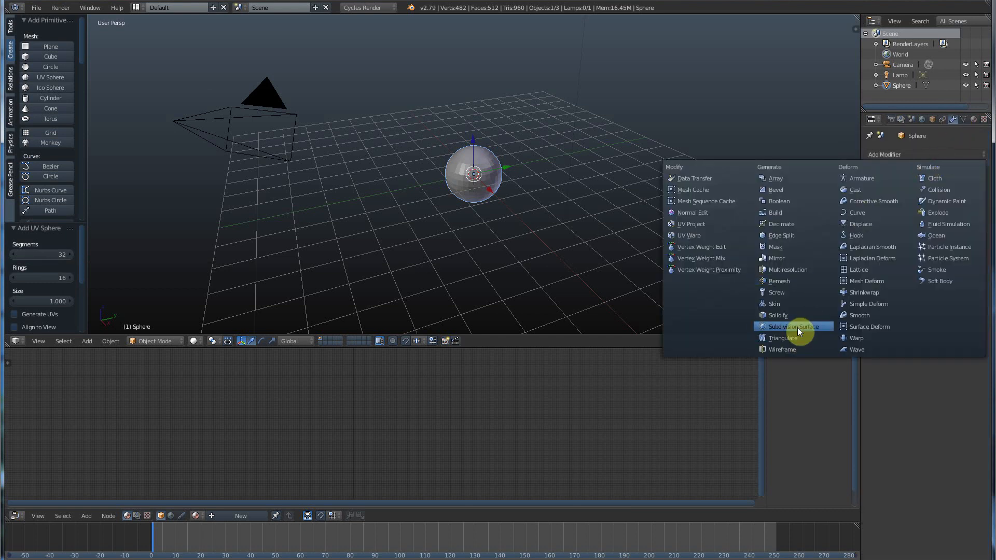
pyautogui.click(793, 326)
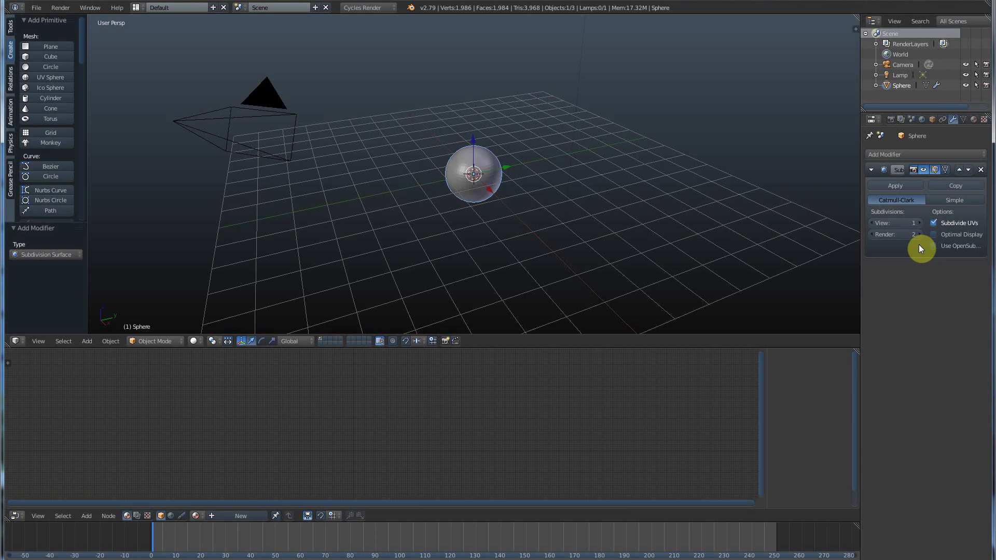
pyautogui.moveTo(920, 224)
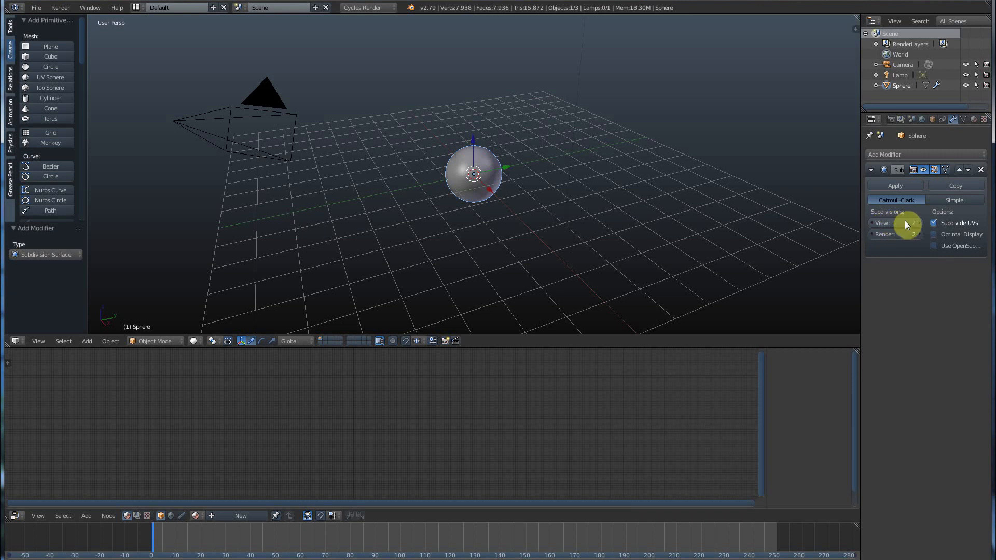
pyautogui.moveTo(903, 187)
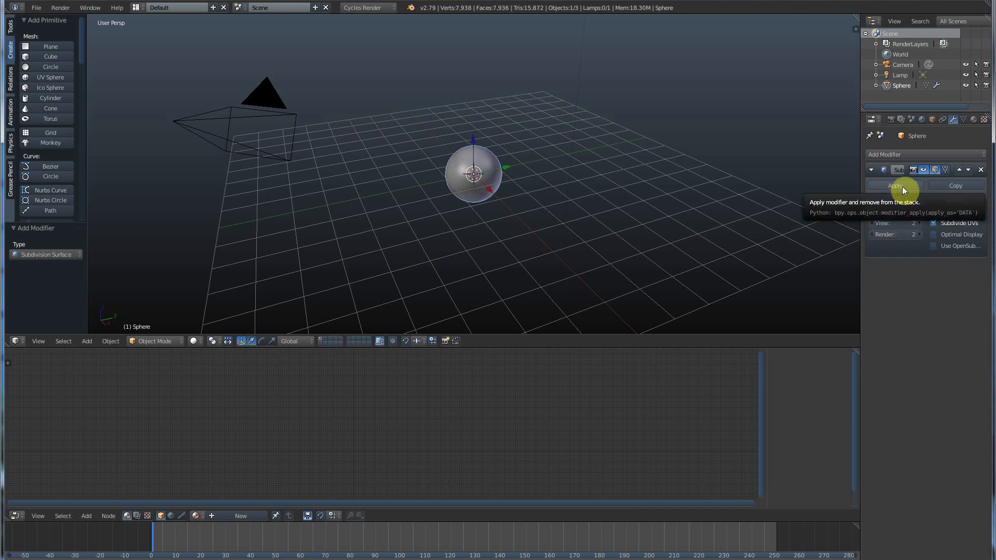
pyautogui.click(896, 185)
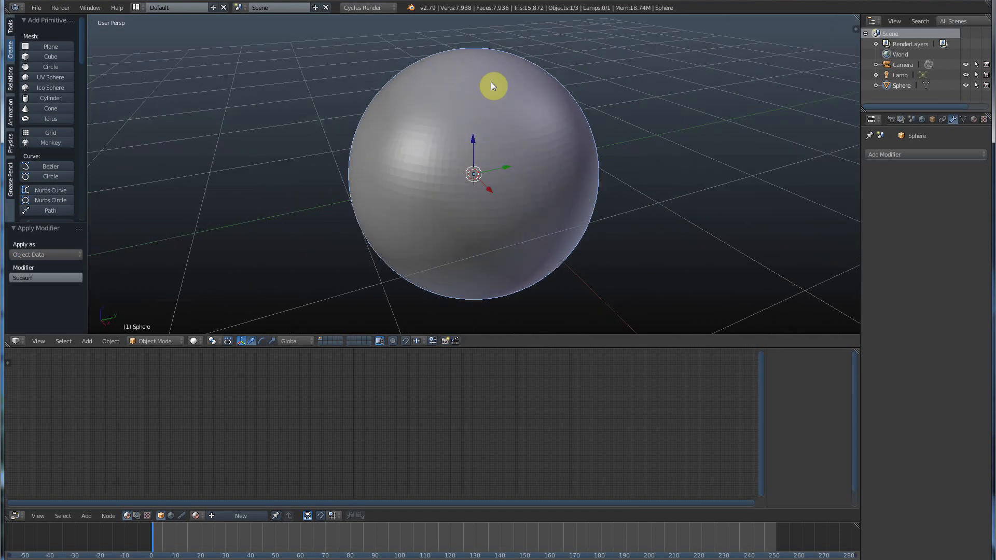
pyautogui.moveTo(459, 128)
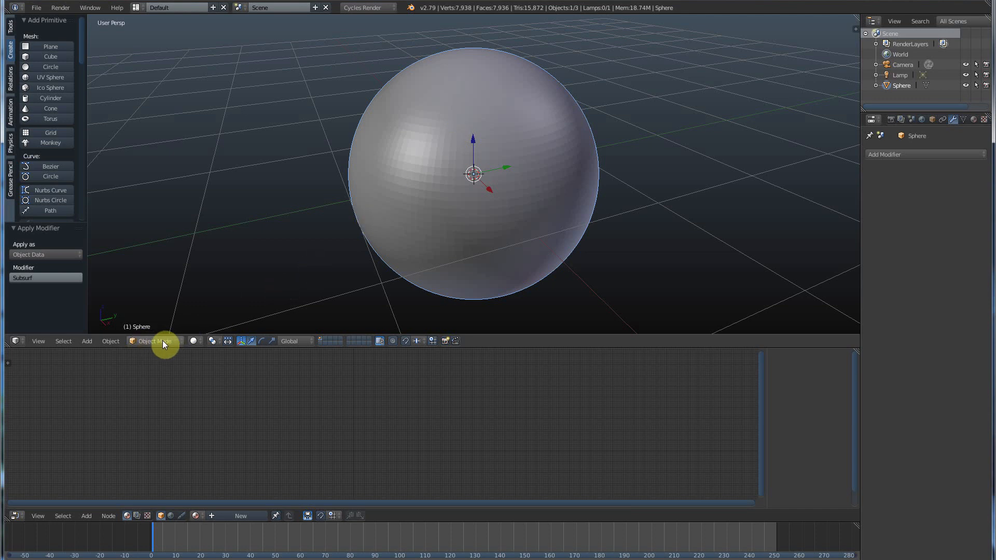
# - Switch the sphere into Sculpt Mode
pyautogui.click(156, 342)
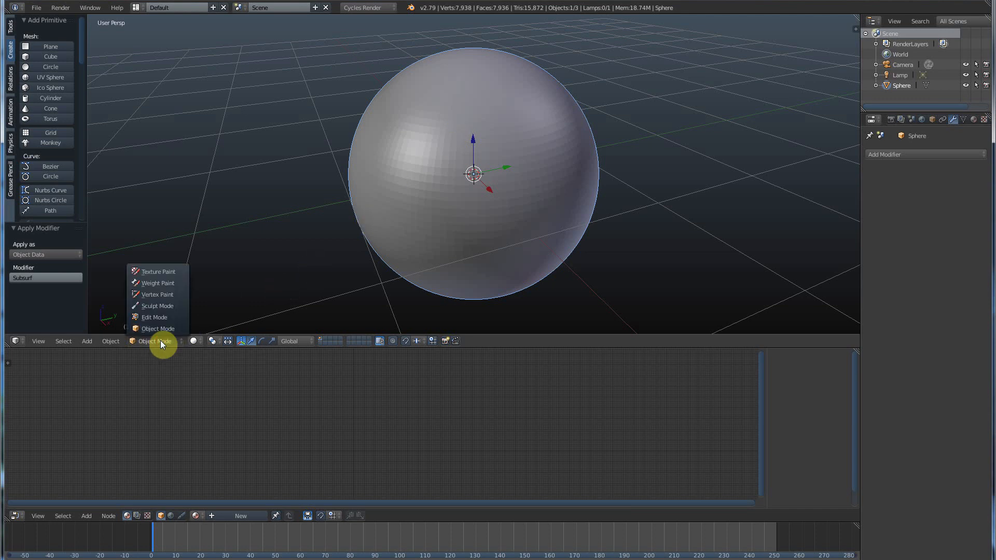
pyautogui.moveTo(158, 305)
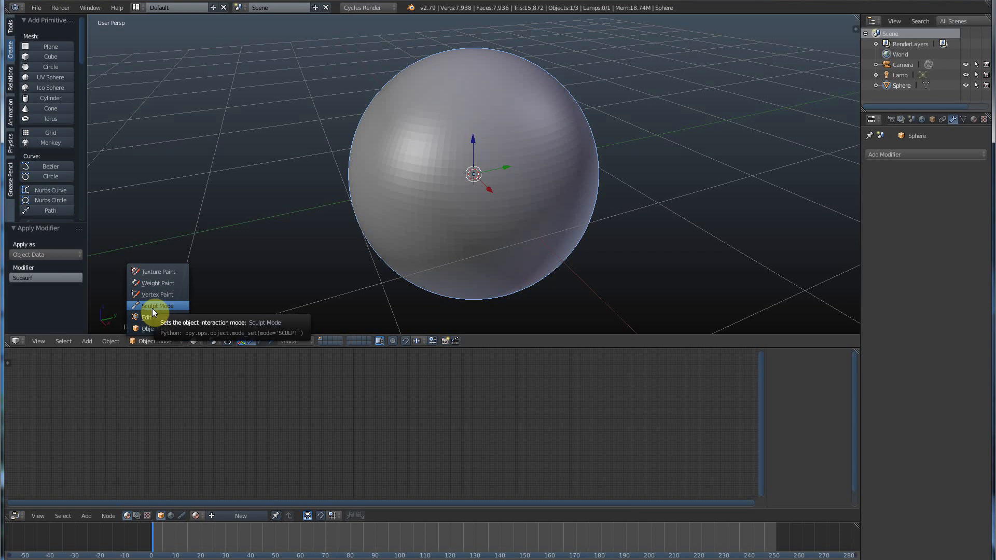
pyautogui.click(158, 305)
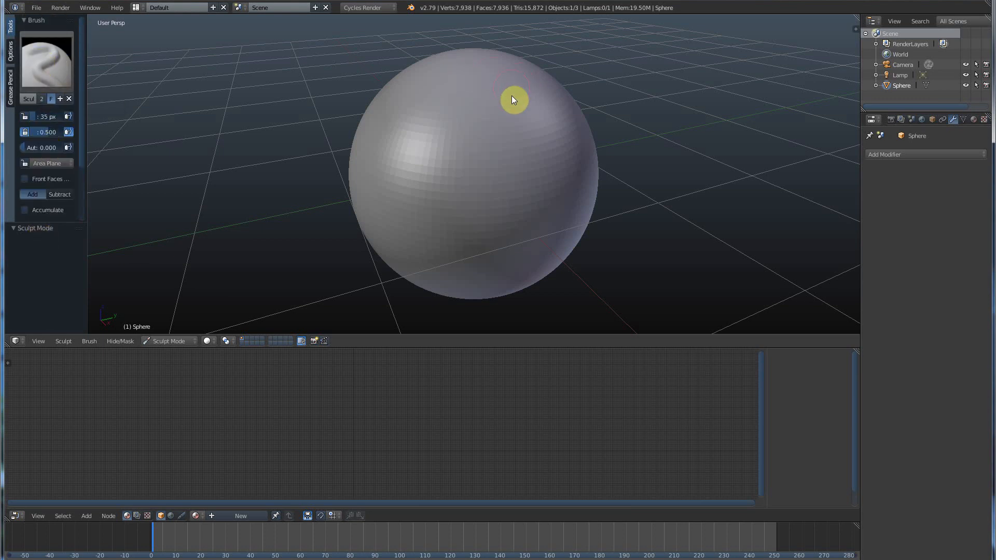
pyautogui.moveTo(534, 137)
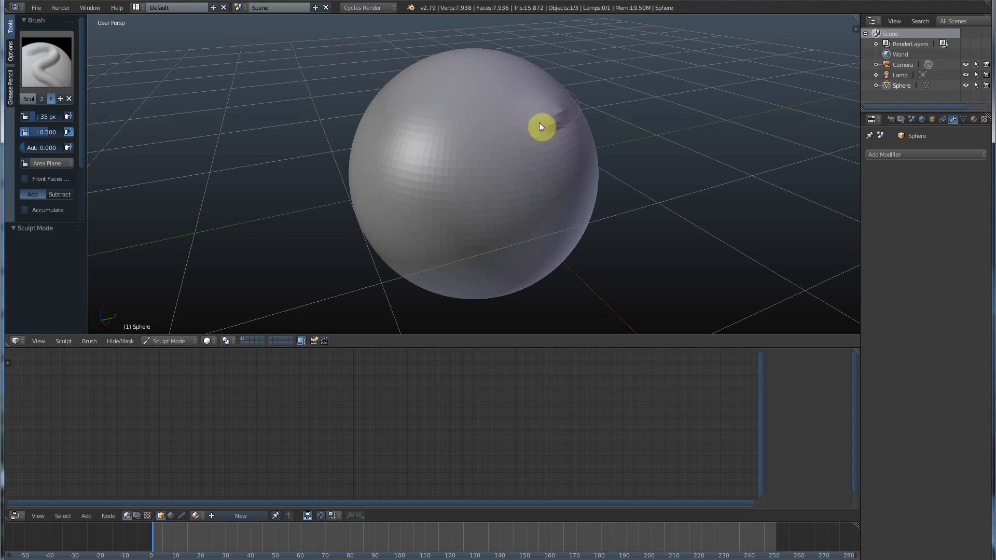
# - Sculpt a raised, ridged band across the sphere's top with the default brush
pyautogui.moveTo(539, 127); pyautogui.dragTo(385, 86)
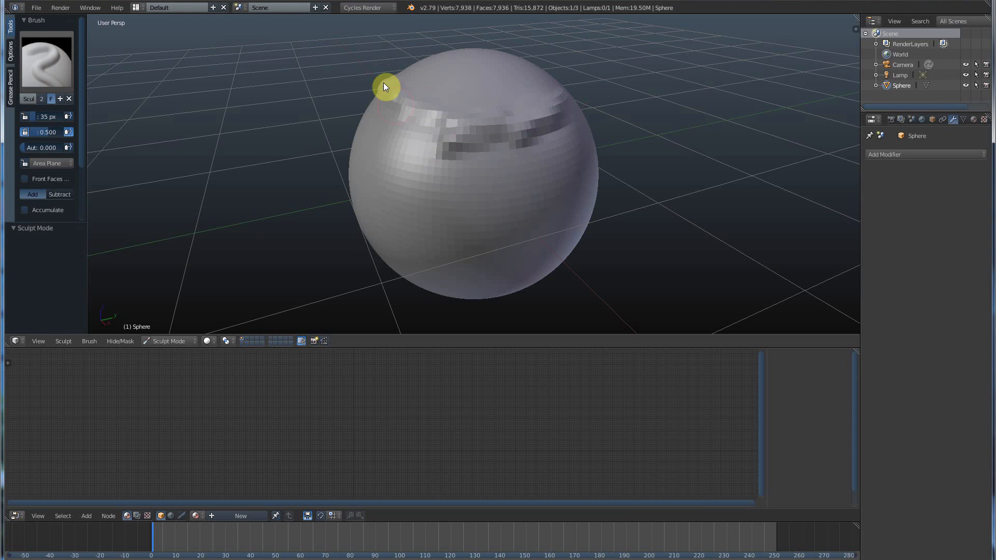
pyautogui.moveTo(386, 87); pyautogui.dragTo(458, 129)
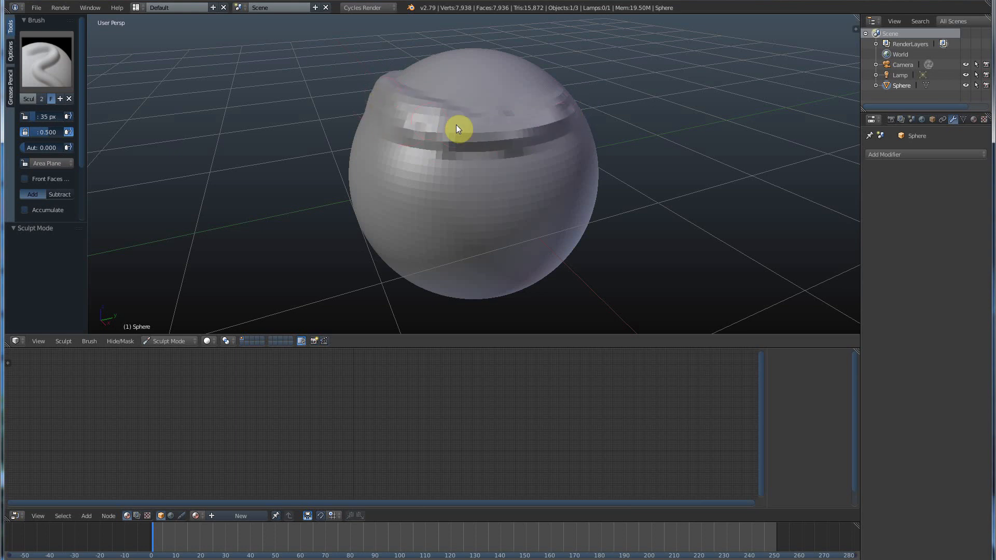
pyautogui.moveTo(458, 129); pyautogui.dragTo(413, 119)
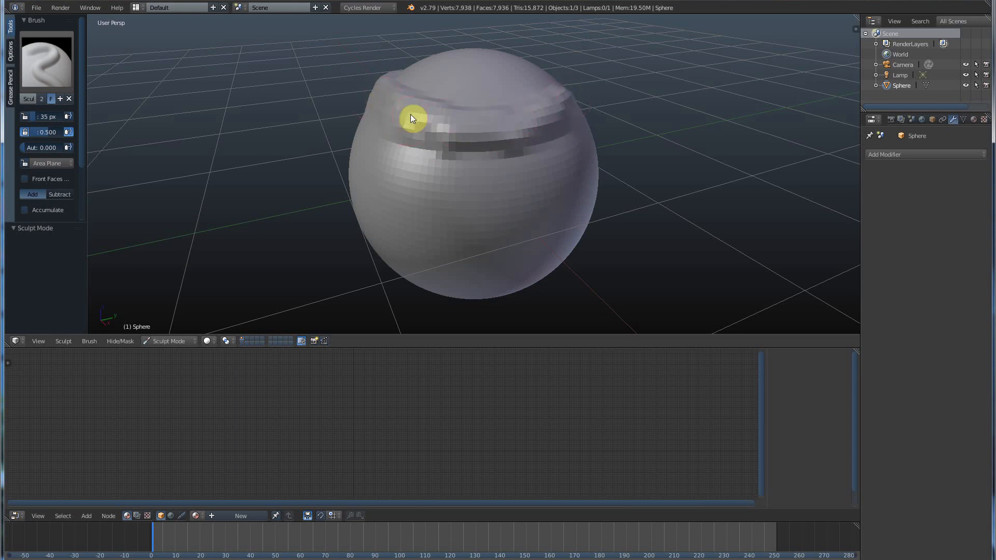
pyautogui.moveTo(413, 118); pyautogui.dragTo(565, 126)
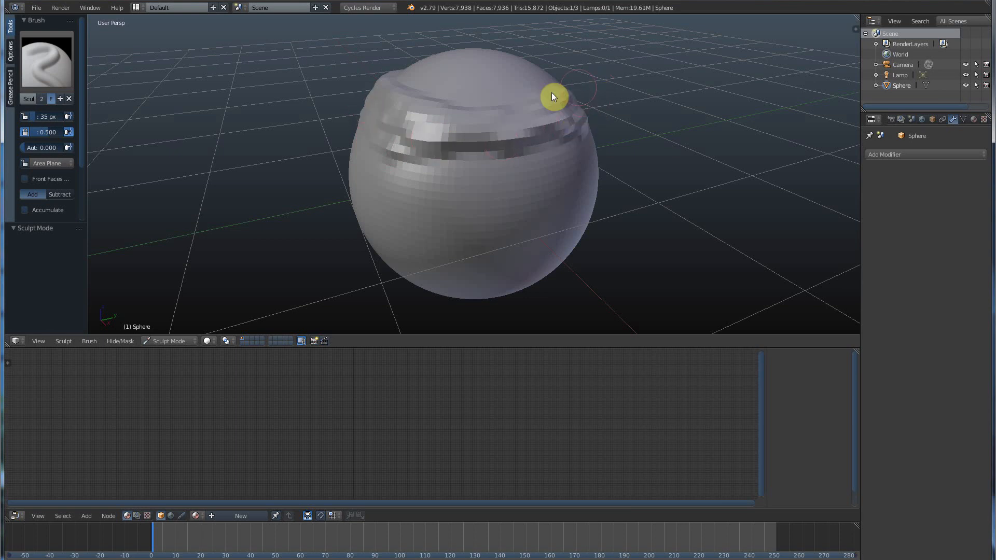
pyautogui.moveTo(553, 97); pyautogui.dragTo(500, 103)
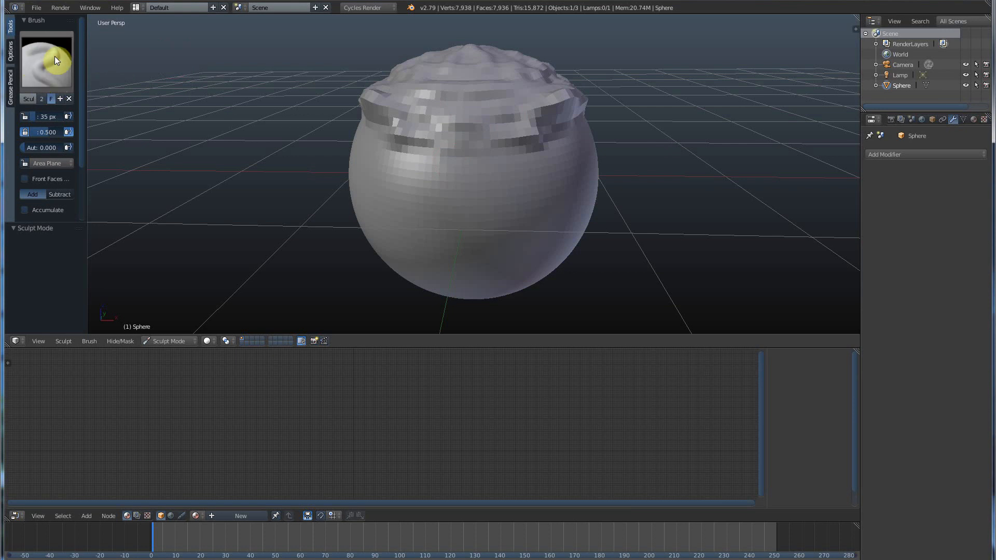
# - Carve a crease along the ridged band with the Crease brush
pyautogui.click(46, 54)
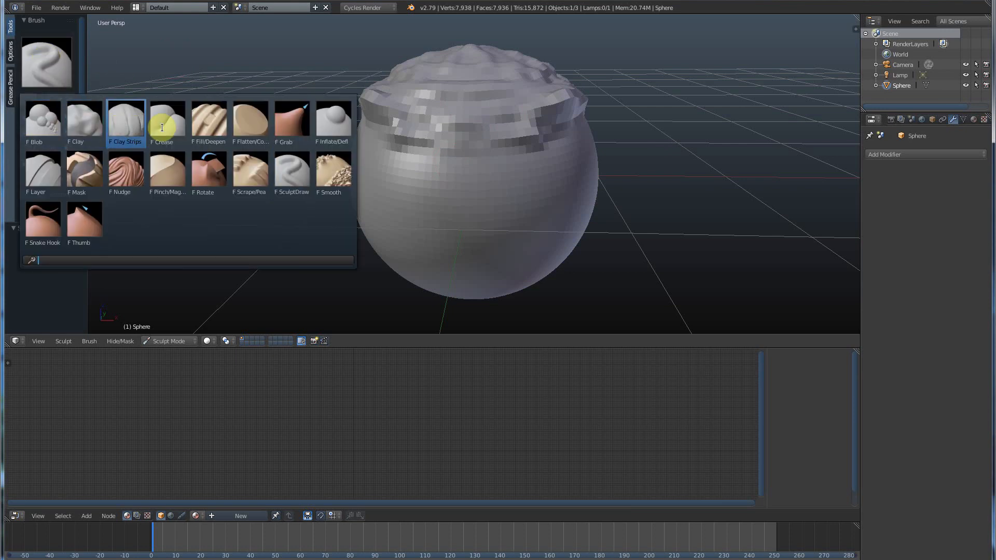
pyautogui.click(332, 119)
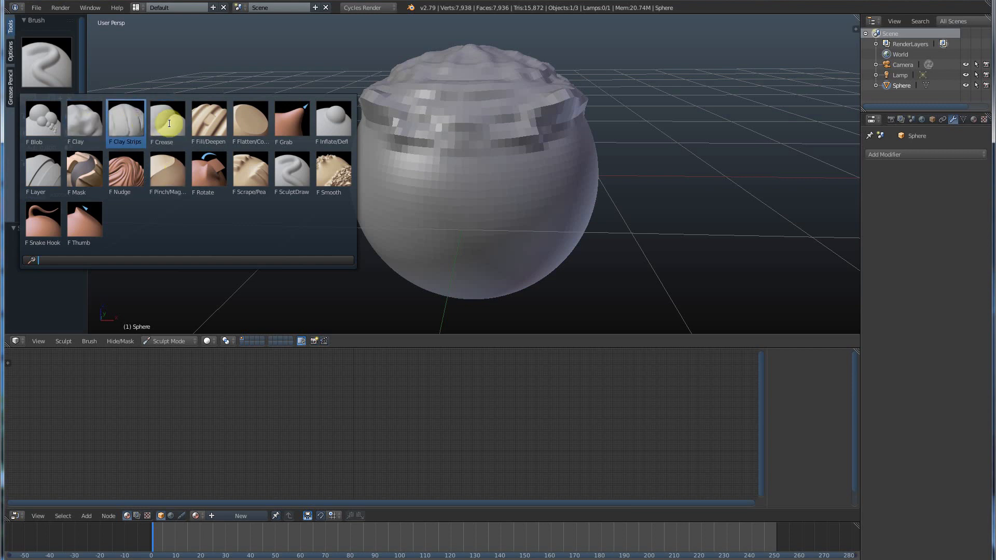
pyautogui.click(168, 118)
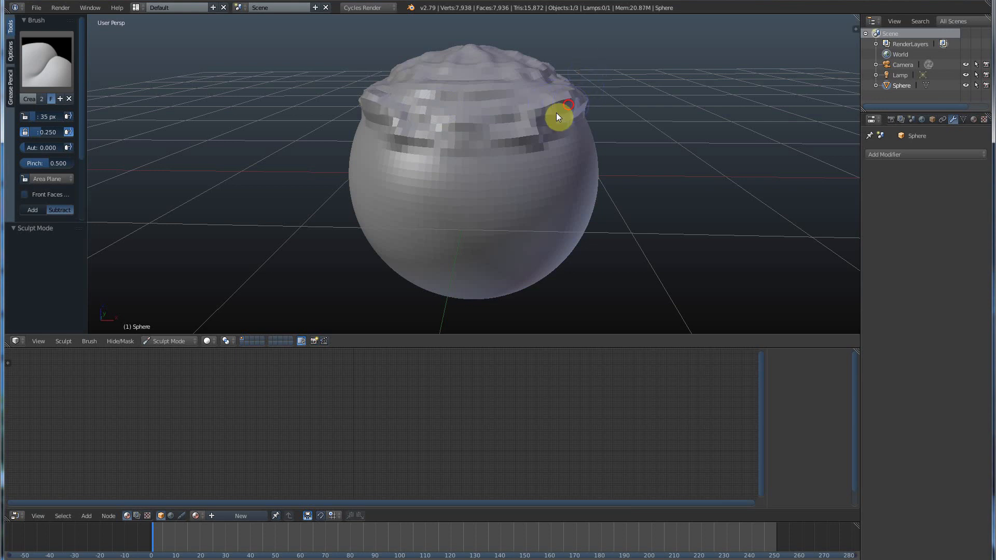
pyautogui.moveTo(559, 117); pyautogui.dragTo(451, 131)
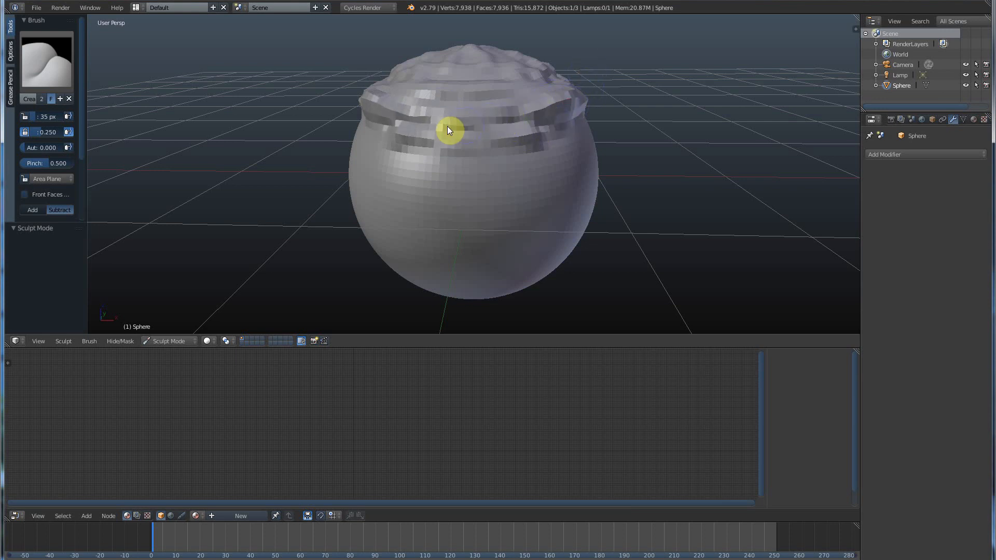
# - Flatten the lumpy surface on the sphere's top with the Flatten brush
pyautogui.click(46, 57)
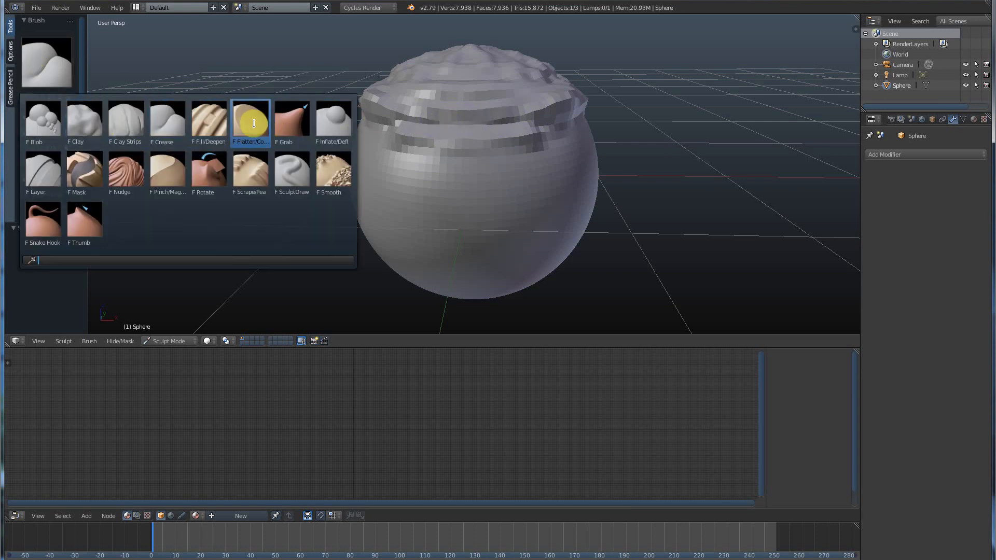
pyautogui.click(250, 123)
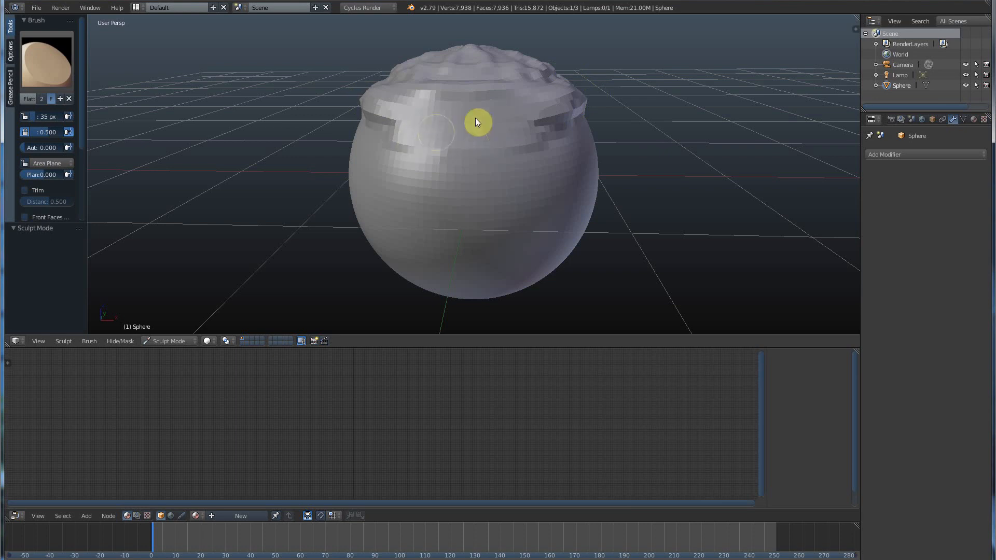
pyautogui.moveTo(476, 122); pyautogui.dragTo(471, 115)
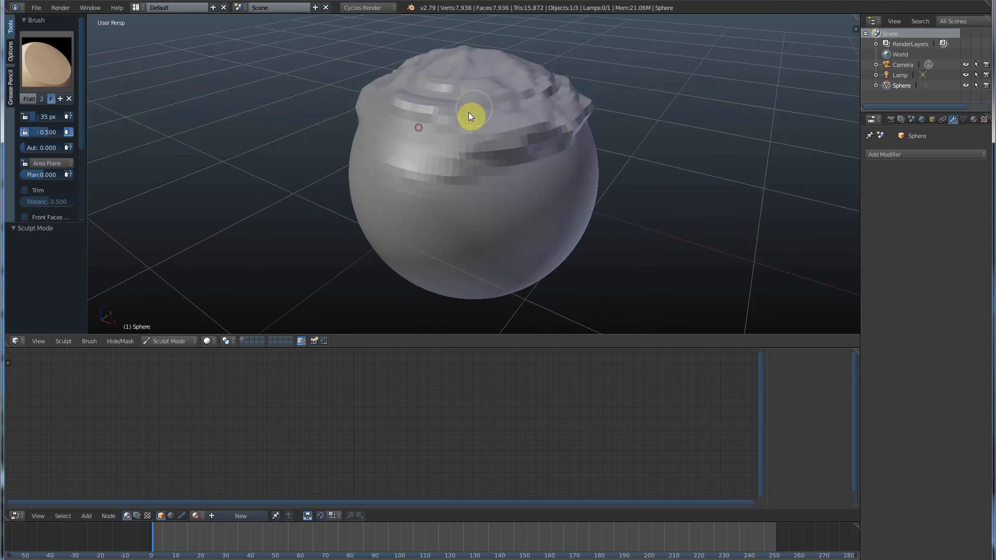
# - Push the top surface into a deeper, wavier groove with the Nudge brush
pyautogui.click(46, 62)
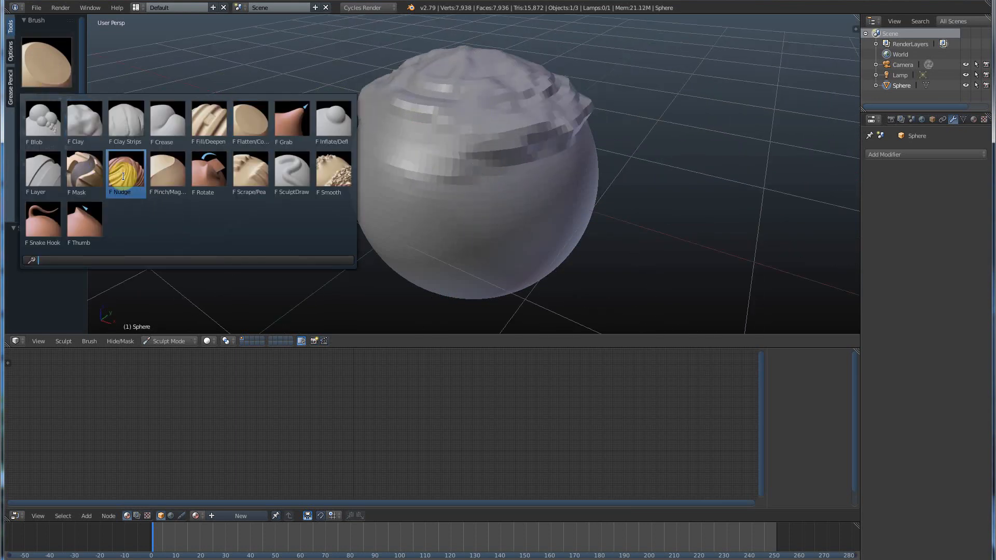
pyautogui.click(126, 172)
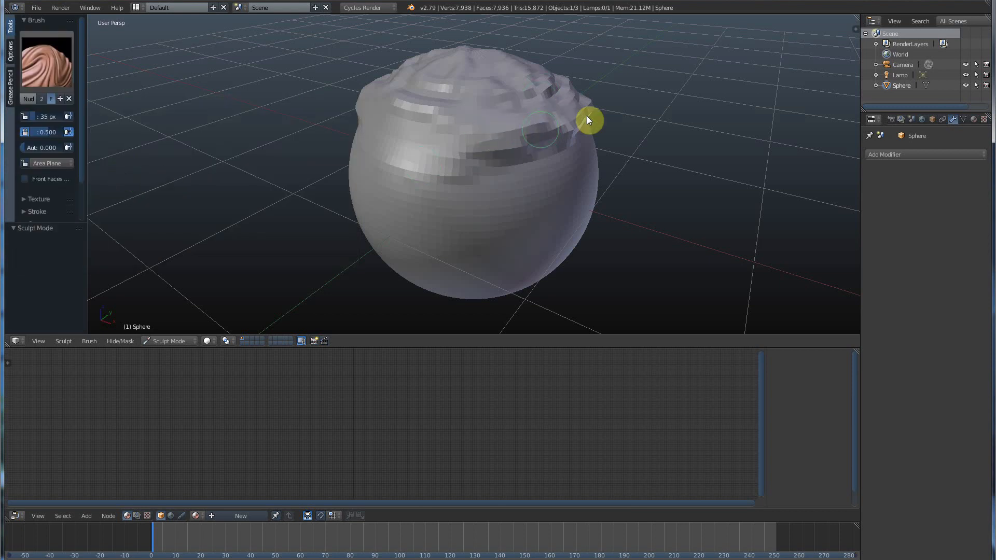
pyautogui.moveTo(587, 120); pyautogui.dragTo(559, 96)
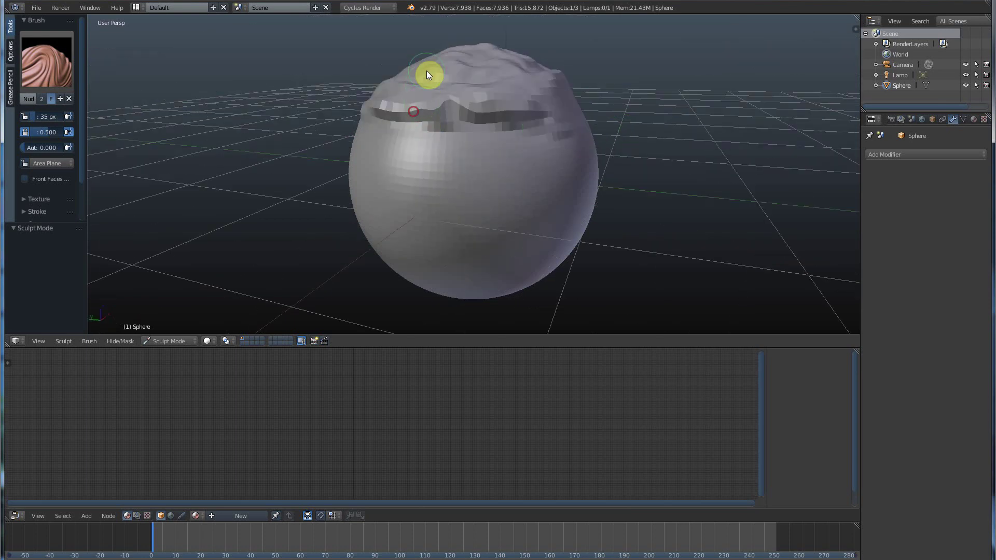
pyautogui.moveTo(428, 75); pyautogui.dragTo(407, 167)
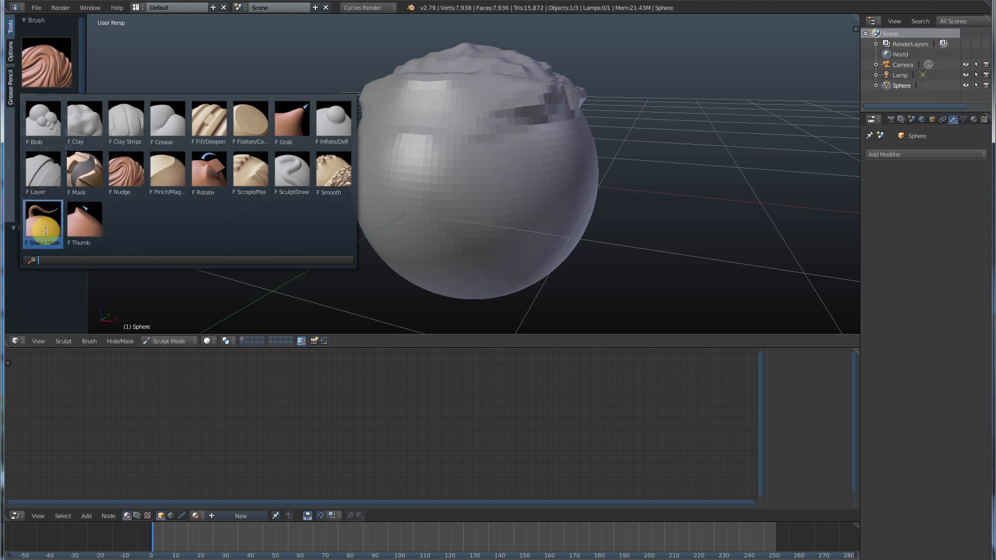
# - Pull a tall twisted spike up from the top with the Snake Hook brush
pyautogui.click(43, 219)
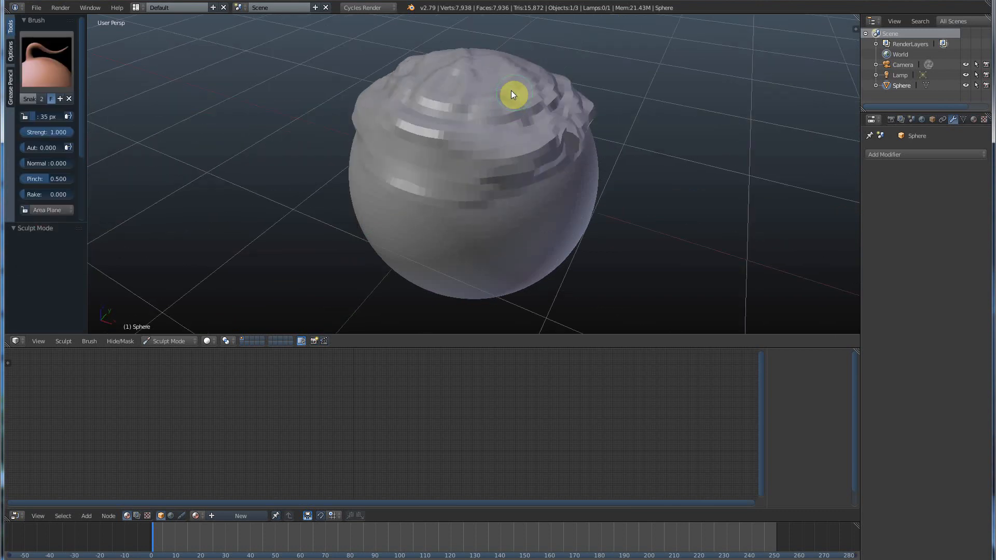
pyautogui.moveTo(512, 94); pyautogui.dragTo(479, 99)
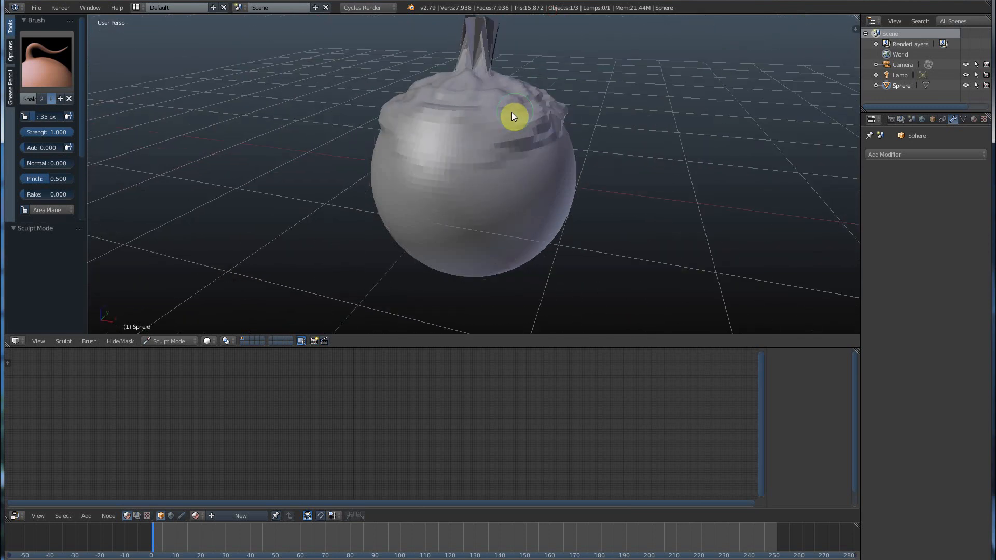
# - Switch back to the Flatten brush from the brush picker
pyautogui.click(46, 62)
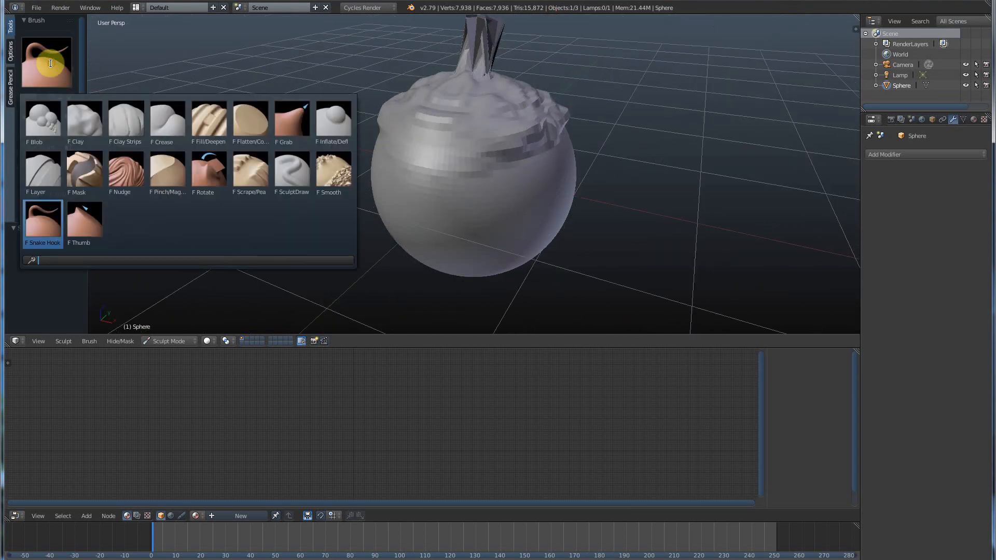
pyautogui.click(333, 119)
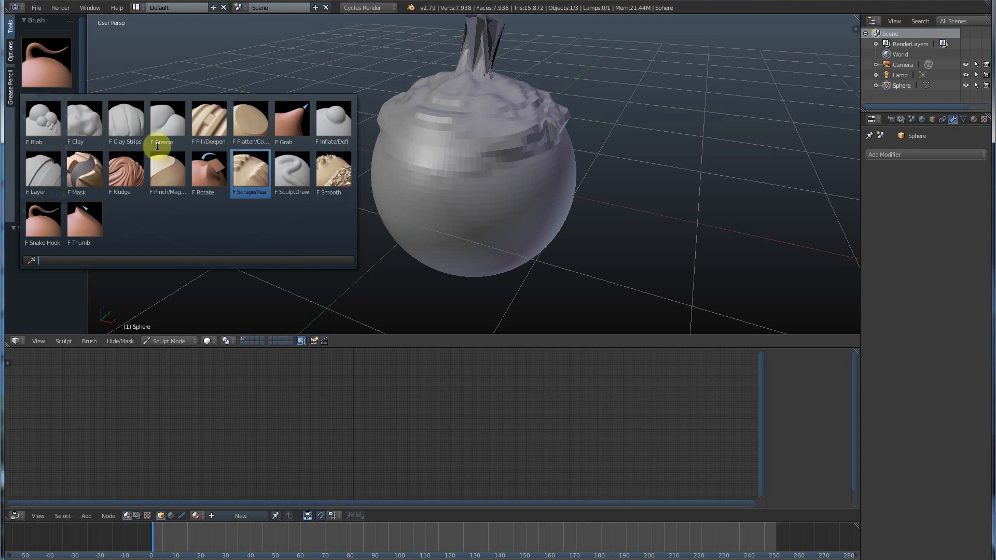
pyautogui.click(250, 118)
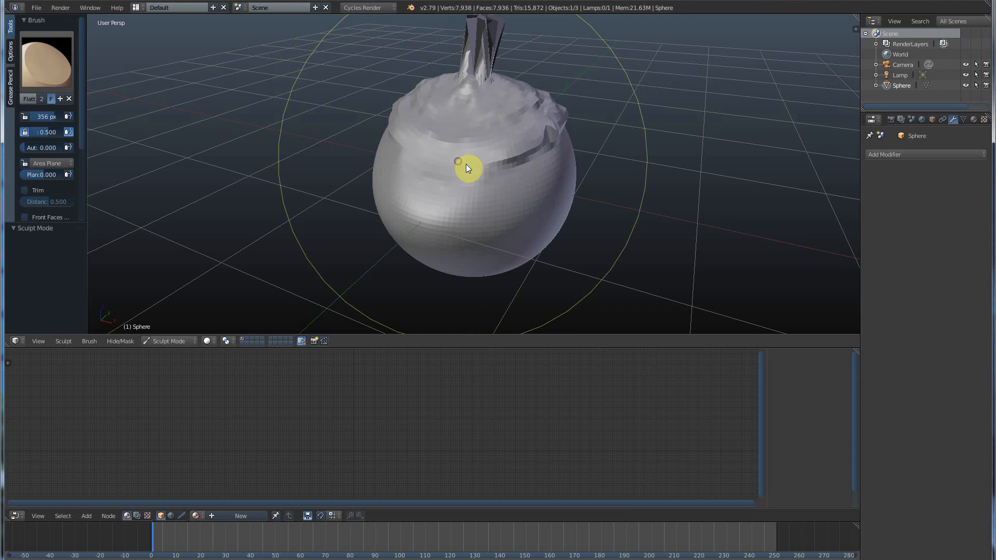
# - Flatten a stepped ridge around the sphere's upper half with a smaller brush
pyautogui.moveTo(466, 168); pyautogui.dragTo(491, 86)
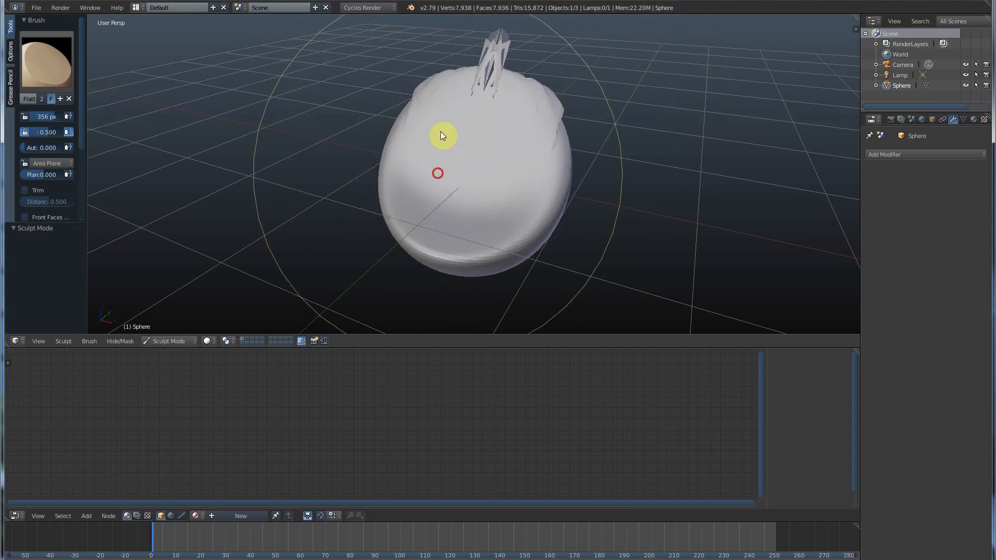
pyautogui.moveTo(442, 133); pyautogui.dragTo(451, 195)
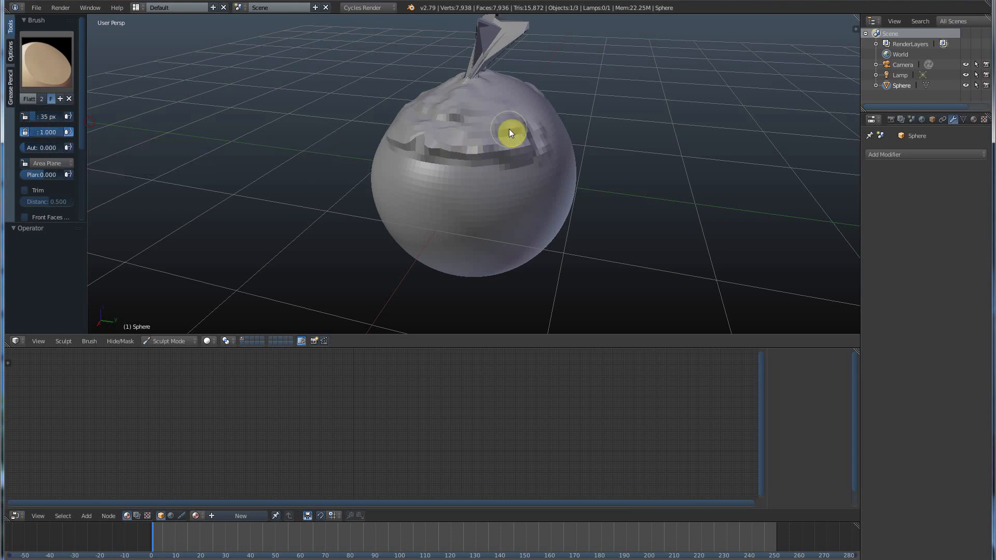
pyautogui.moveTo(509, 132); pyautogui.dragTo(431, 139)
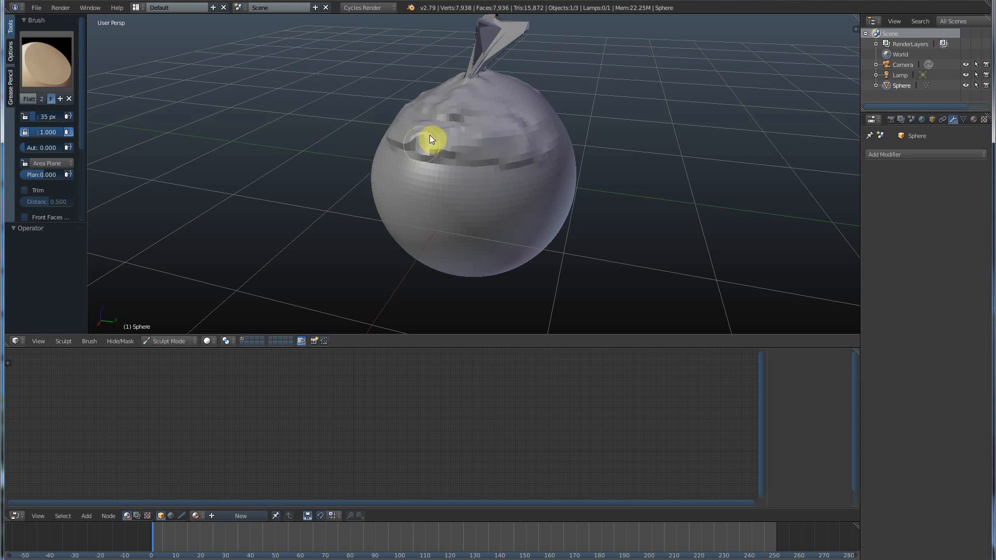
pyautogui.click(50, 60)
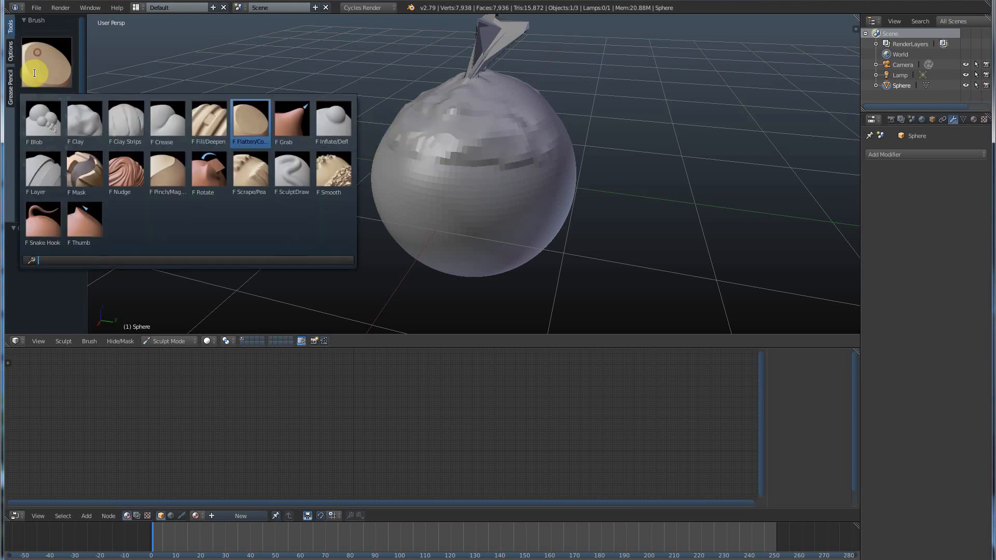
# - Raise rounded bulges on the sphere's upper right and front with the Blob brush
pyautogui.click(44, 119)
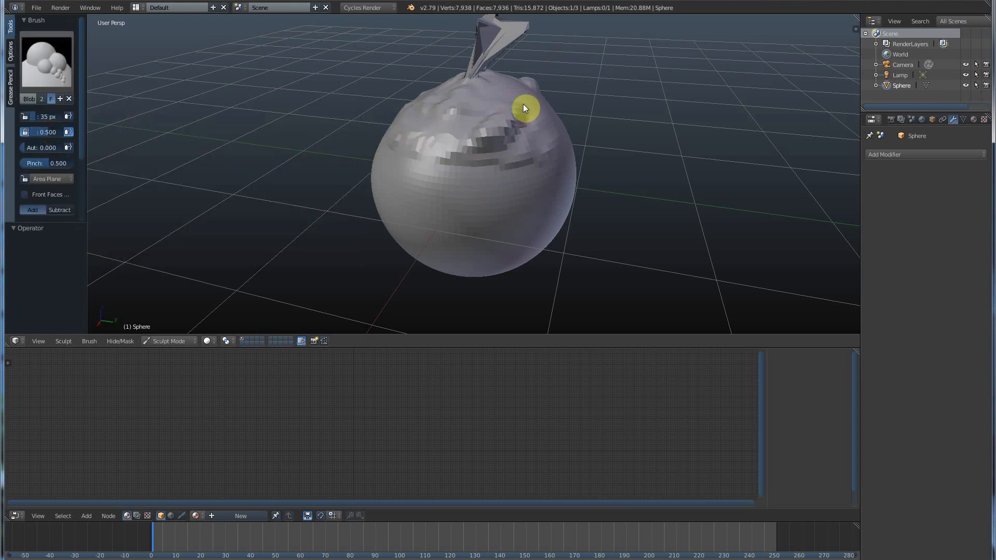
pyautogui.moveTo(524, 107); pyautogui.dragTo(526, 143)
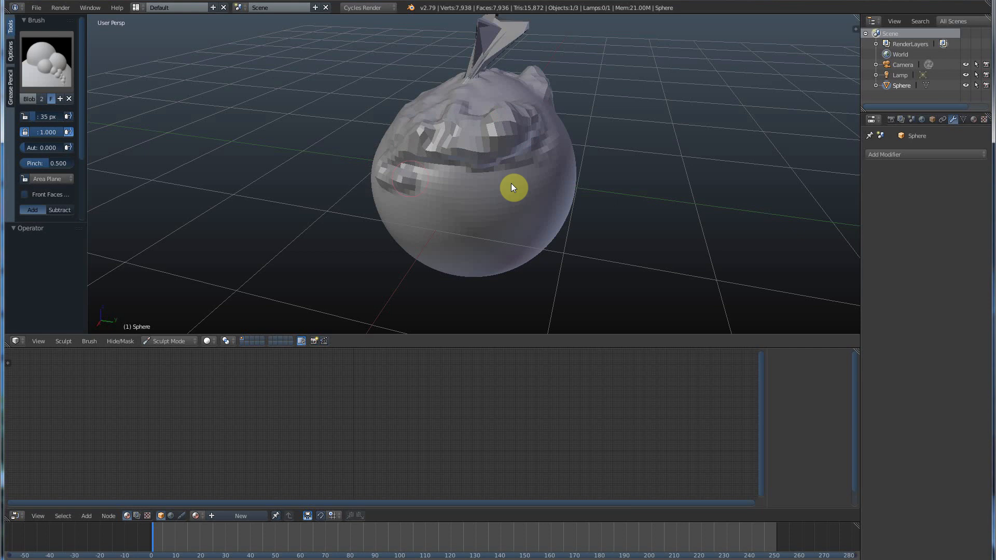
pyautogui.moveTo(514, 187); pyautogui.dragTo(374, 185)
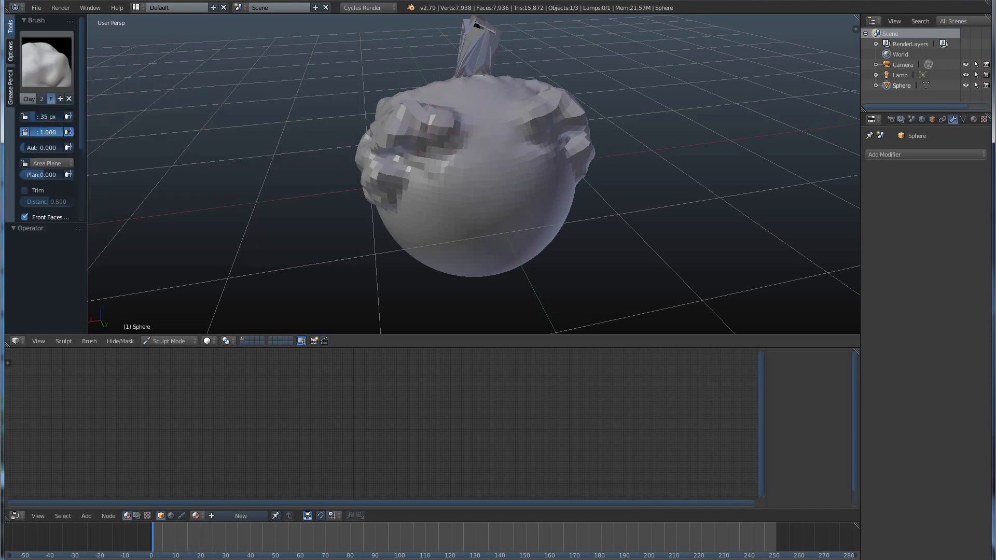
# - Press clay dents and grooves into the front, left and middle of the band
pyautogui.click(421, 199)
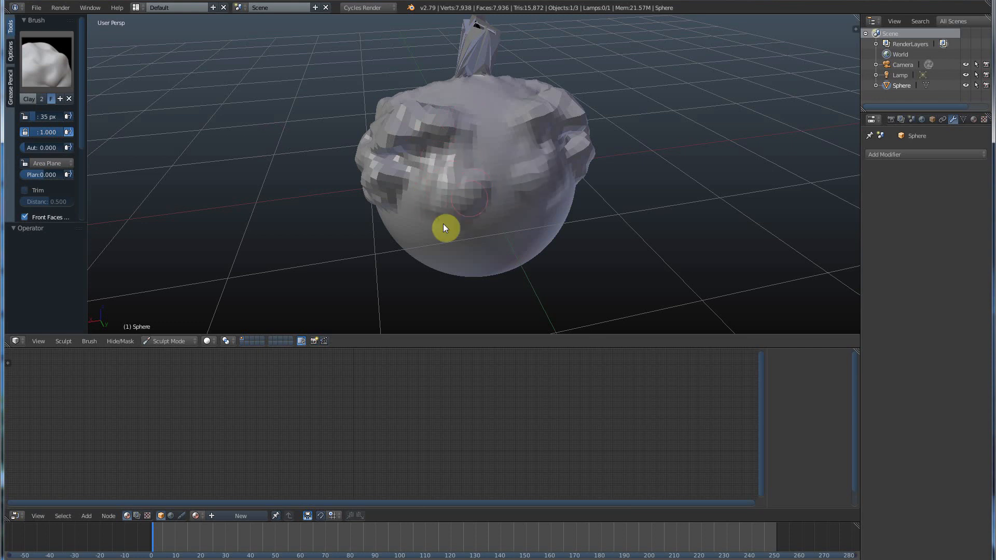
pyautogui.moveTo(445, 228); pyautogui.dragTo(413, 204)
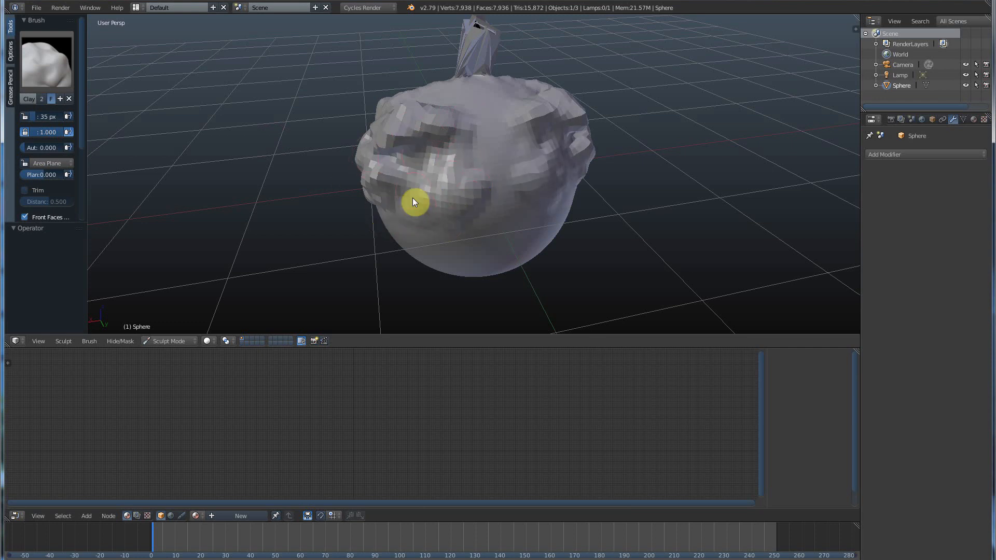
pyautogui.moveTo(414, 202); pyautogui.dragTo(442, 158)
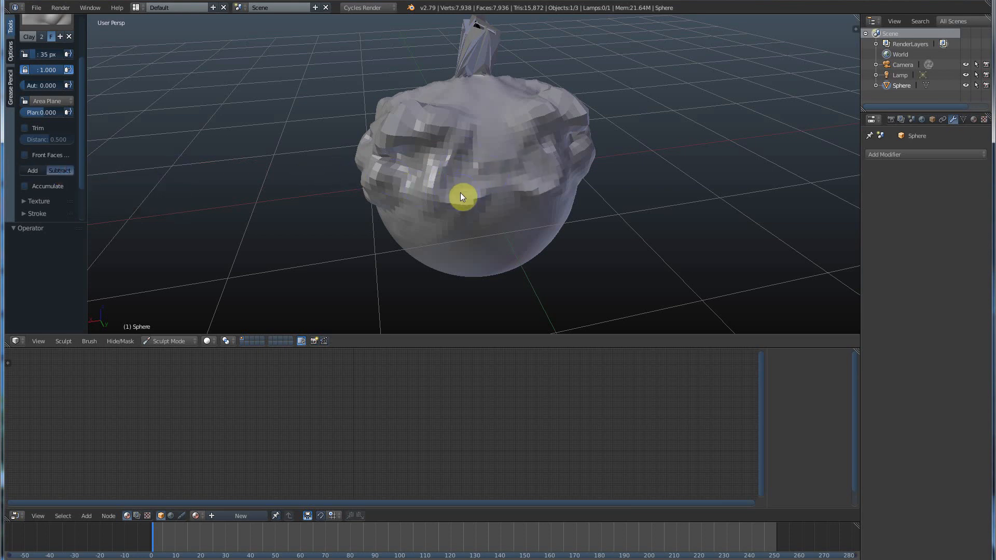
pyautogui.moveTo(462, 196); pyautogui.dragTo(457, 151)
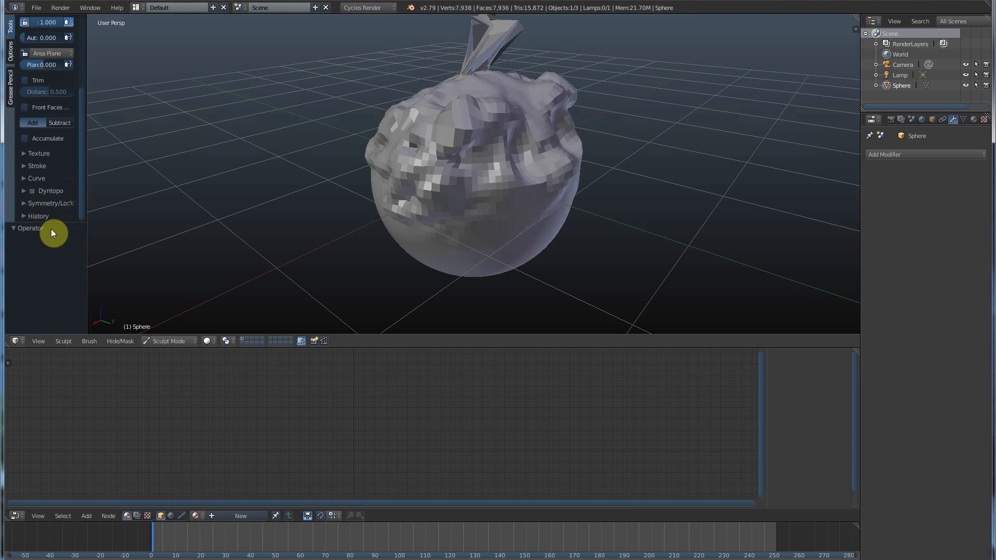
pyautogui.moveTo(27, 209)
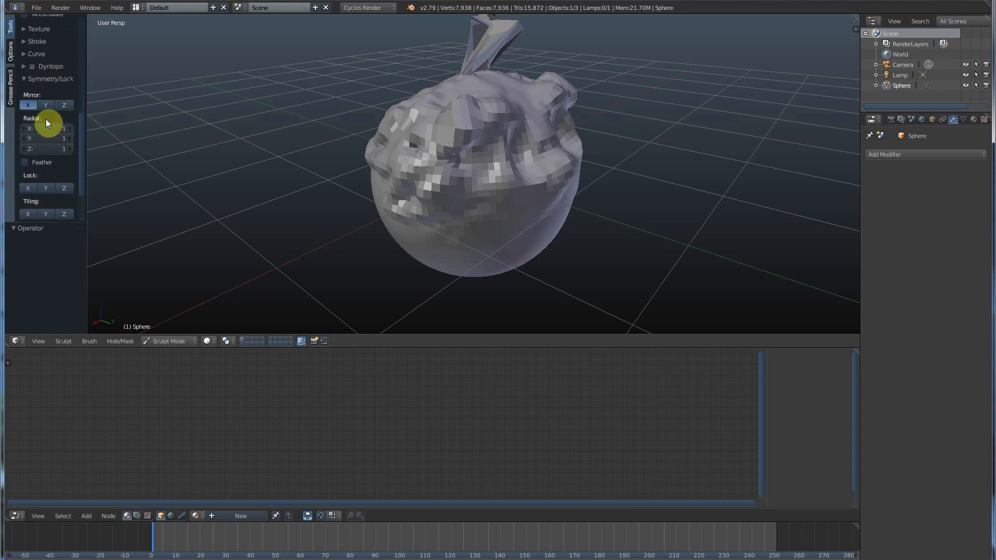
pyautogui.moveTo(396, 169)
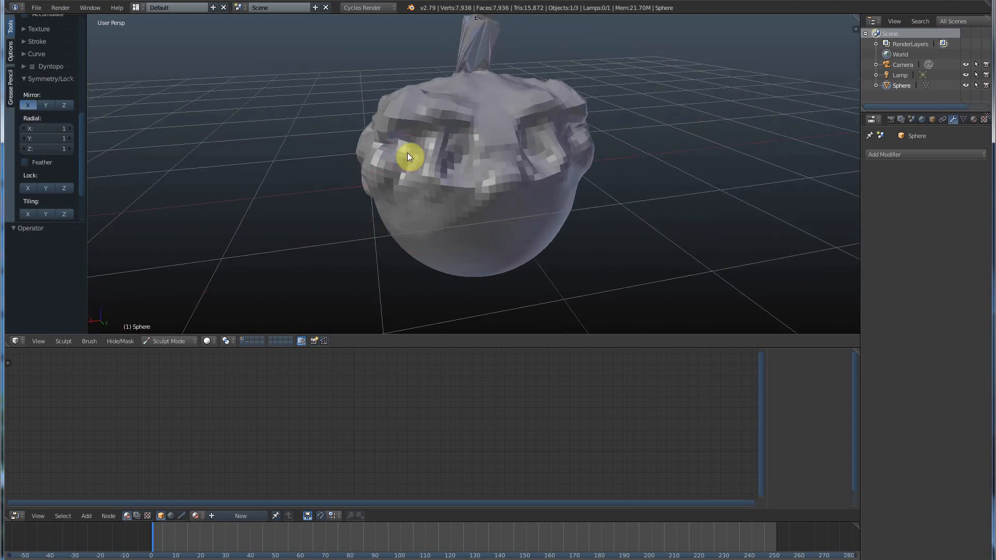
# - Sculpt mirrored clay ridges and a flattened band across the sphere's front
pyautogui.moveTo(407, 158); pyautogui.dragTo(512, 173)
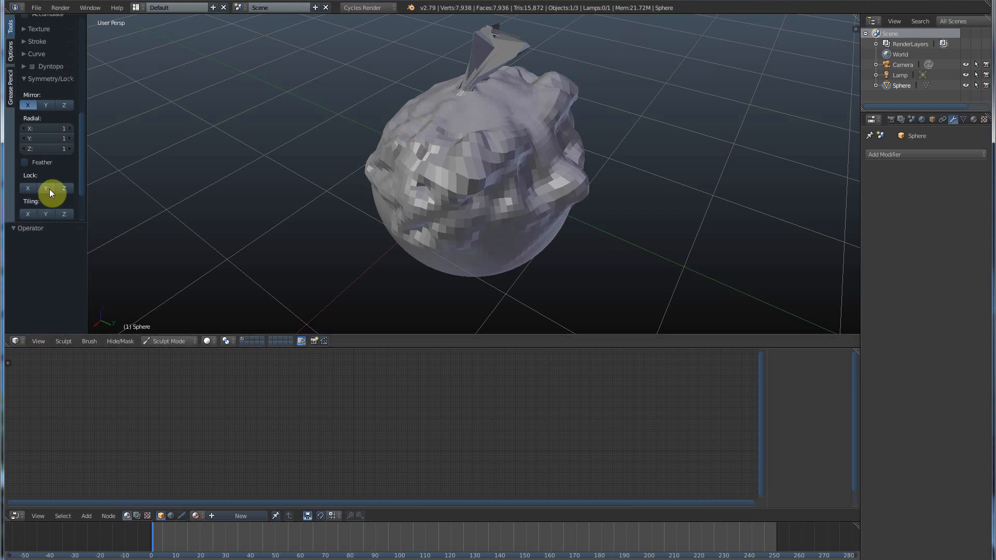
pyautogui.moveTo(575, 203)
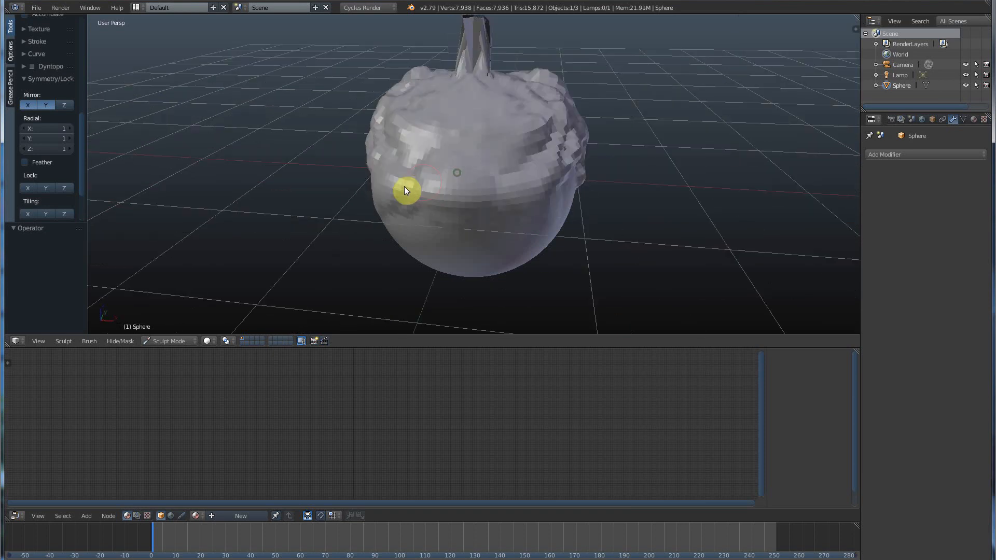
pyautogui.moveTo(406, 191); pyautogui.dragTo(512, 174)
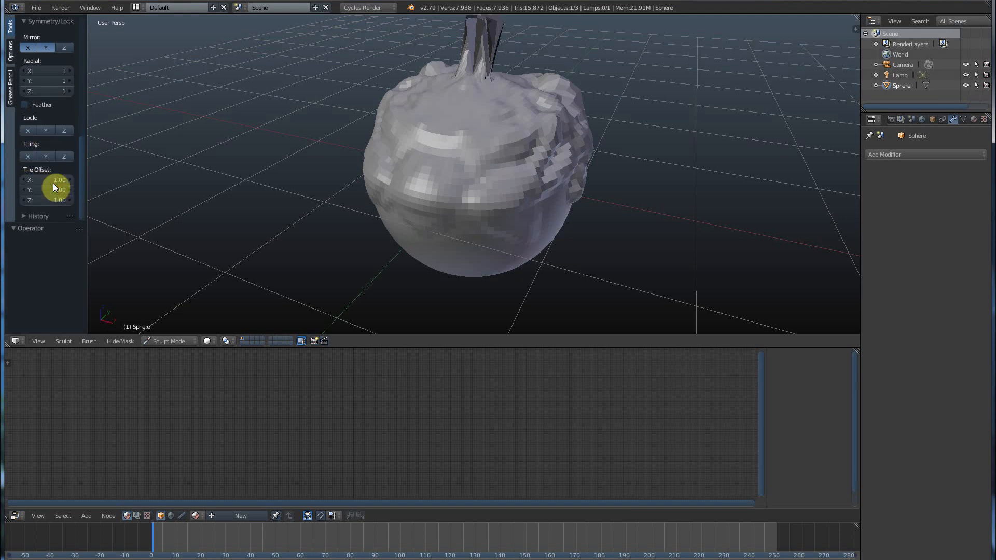
pyautogui.moveTo(28, 131)
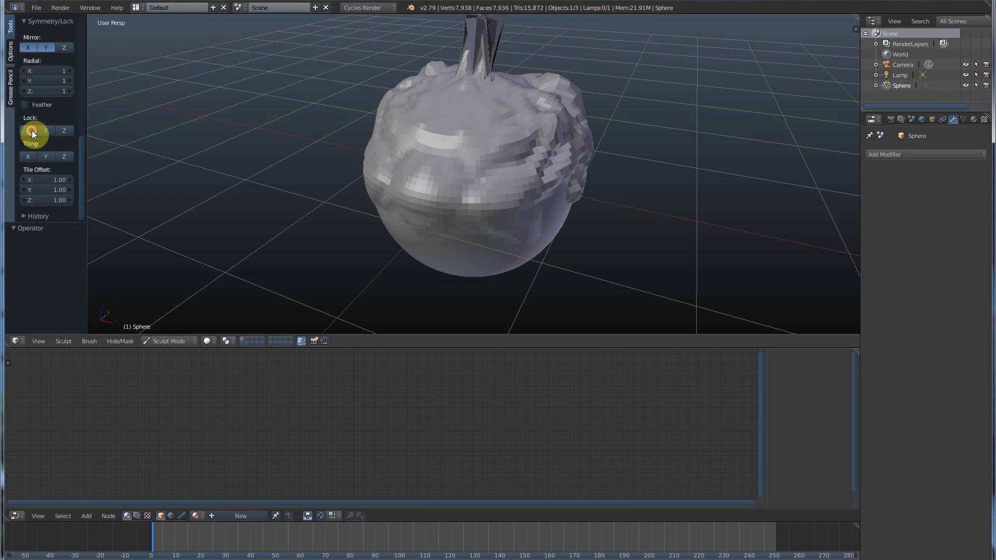
pyautogui.moveTo(63, 159)
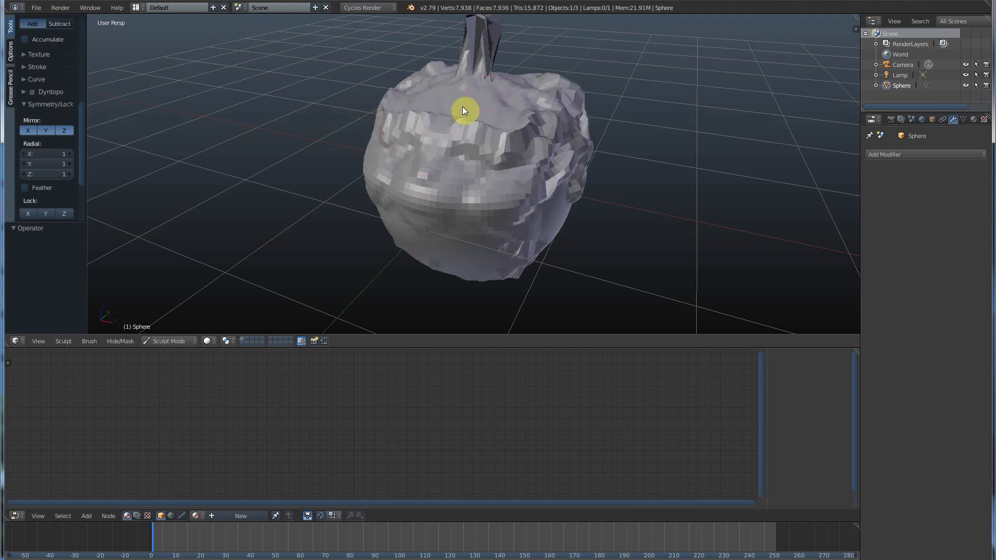
# - Add mirrored facets and jagged lumps over the top, side and front of the mass
pyautogui.moveTo(464, 111); pyautogui.dragTo(454, 186)
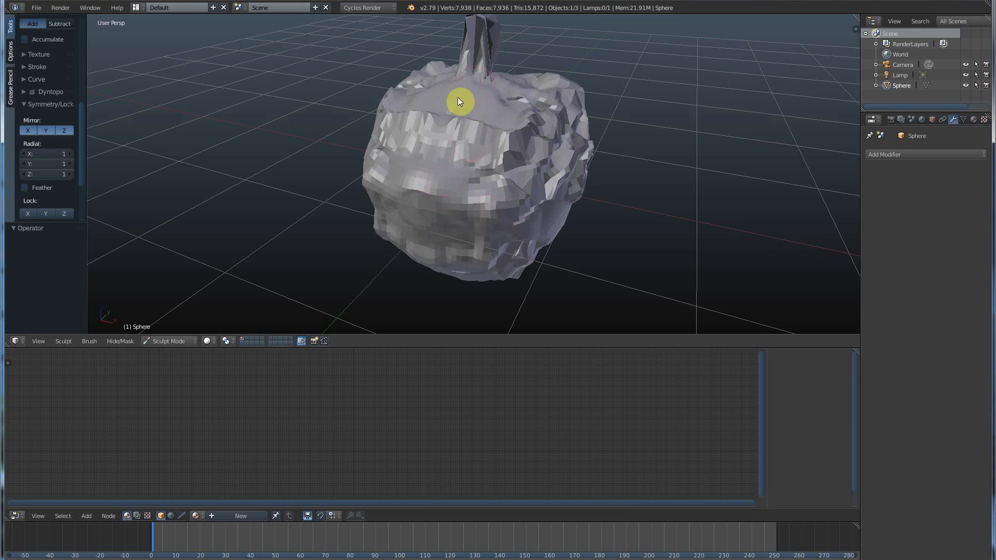
pyautogui.moveTo(458, 102); pyautogui.dragTo(362, 179)
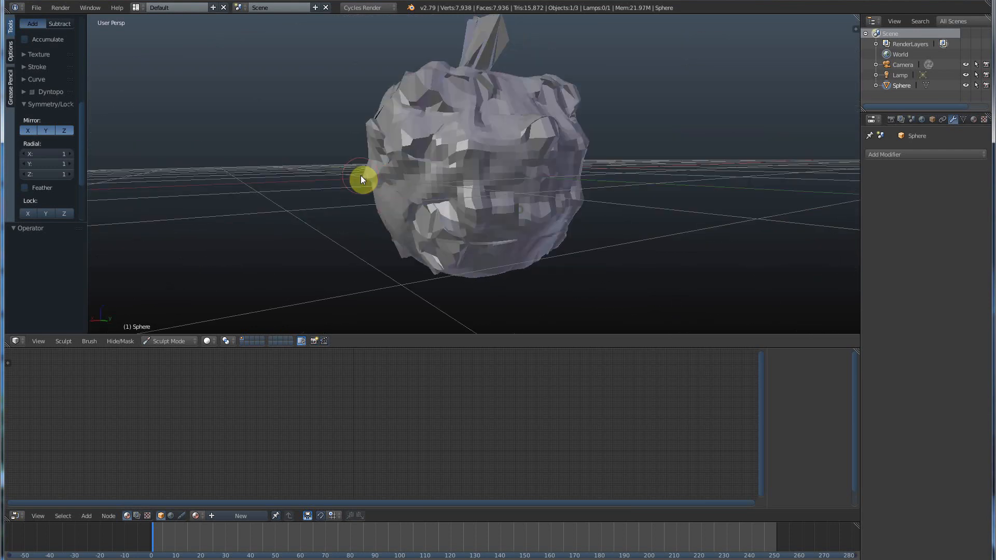
pyautogui.moveTo(362, 180); pyautogui.dragTo(436, 220)
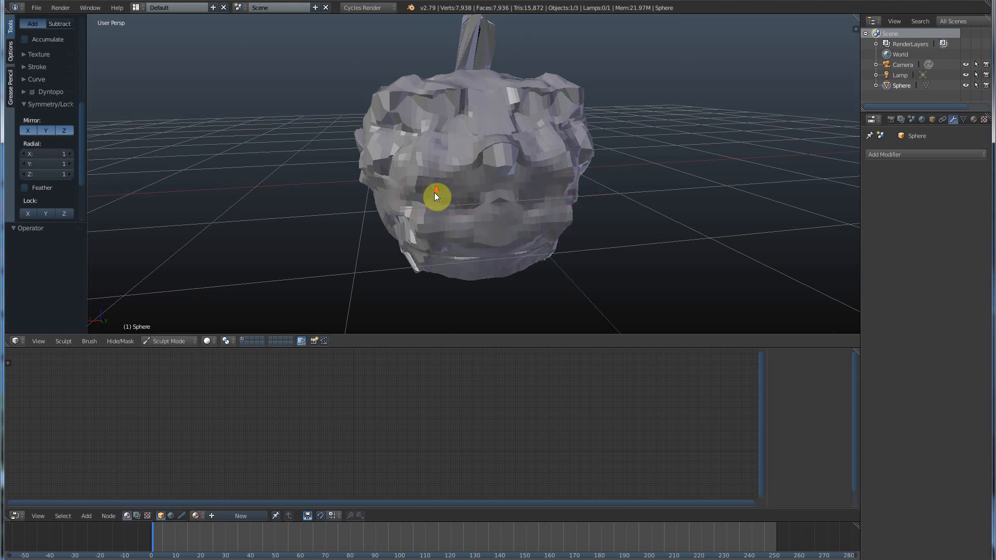
pyautogui.moveTo(434, 196); pyautogui.dragTo(186, 192)
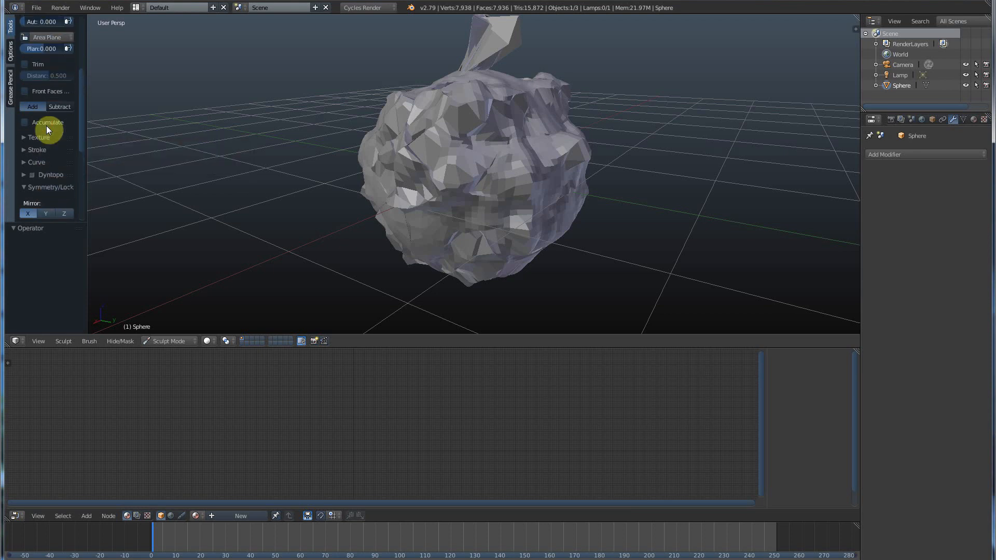
pyautogui.moveTo(458, 179)
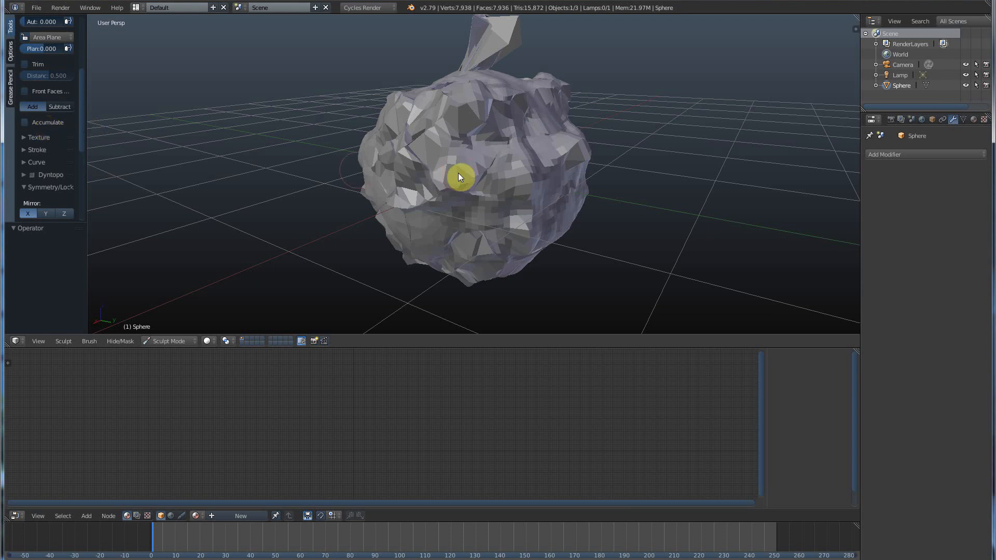
# - Carve sharper facets into the right side of the mass while orbiting to check other angles
pyautogui.moveTo(457, 178); pyautogui.dragTo(394, 188)
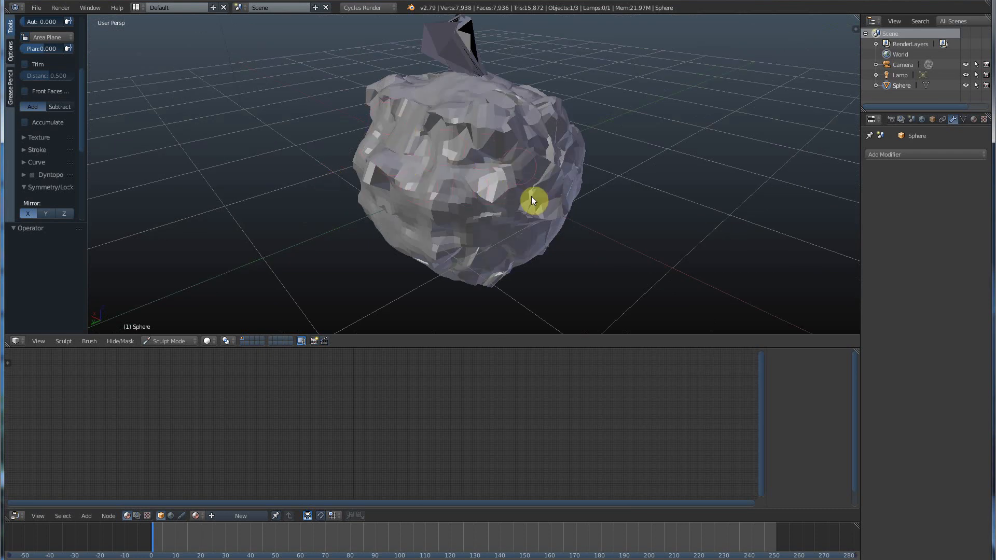
pyautogui.moveTo(532, 200); pyautogui.dragTo(589, 189)
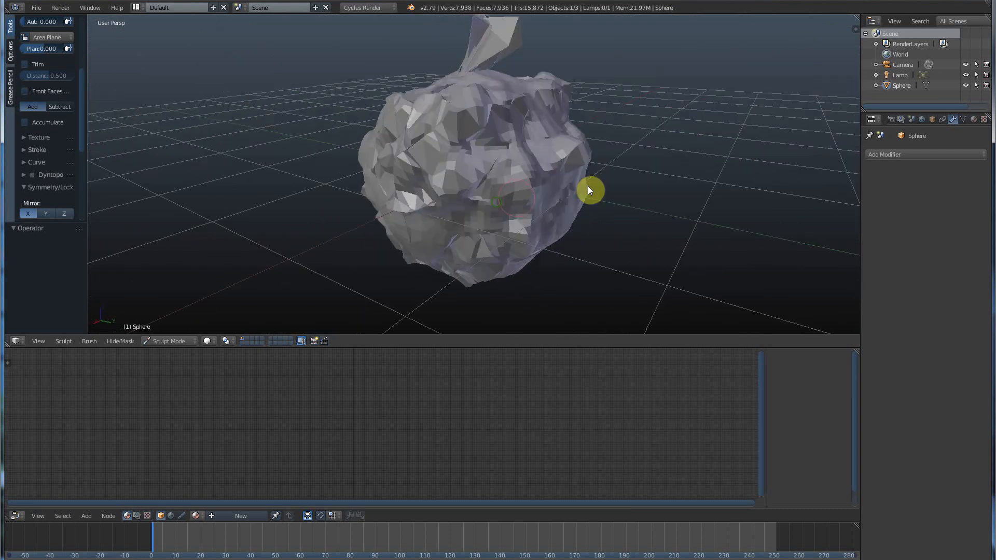
pyautogui.moveTo(589, 189); pyautogui.dragTo(449, 202)
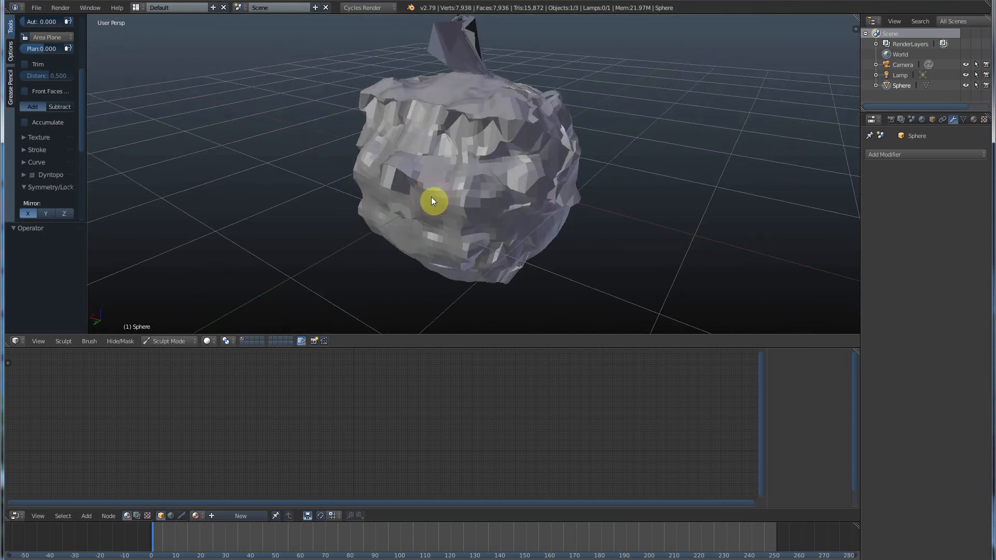
pyautogui.moveTo(455, 197)
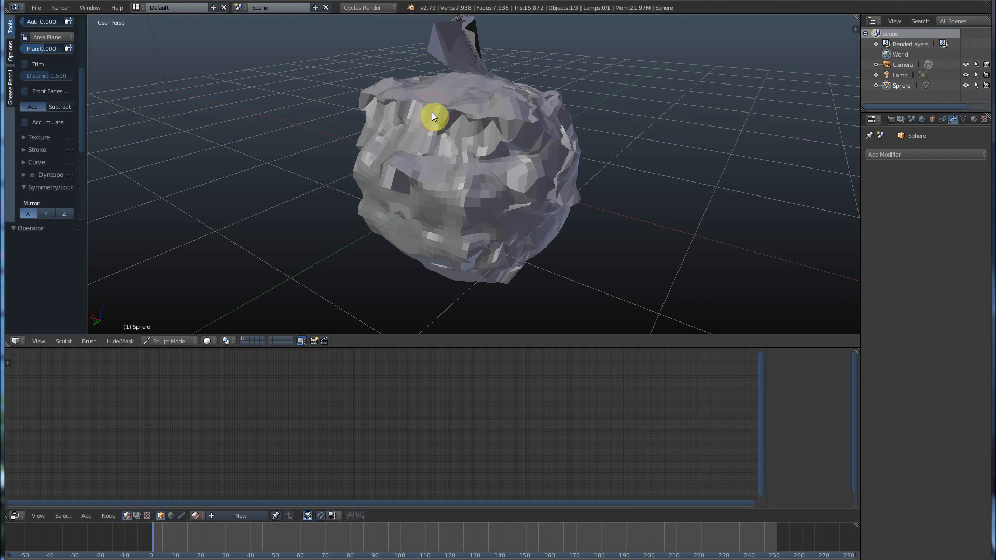
pyautogui.moveTo(422, 120)
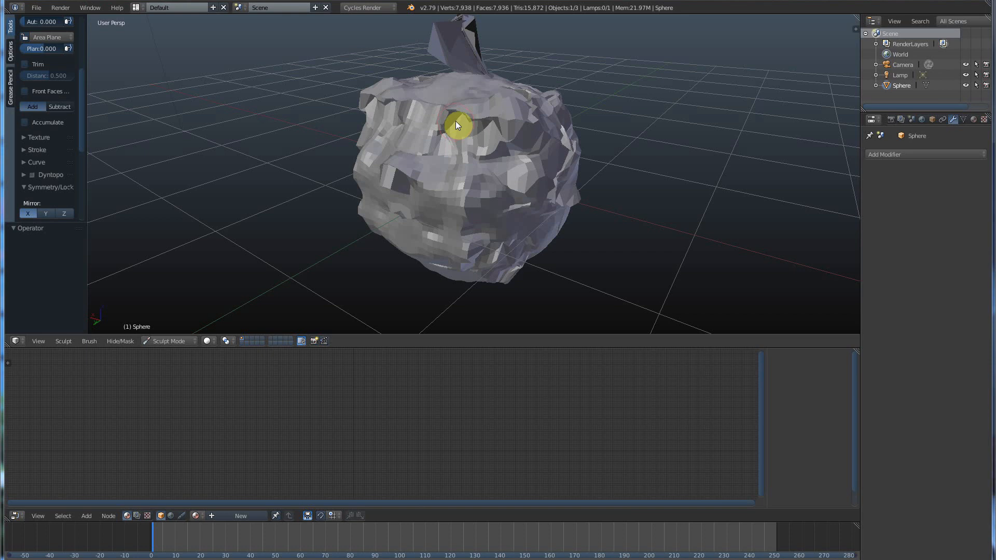
pyautogui.moveTo(432, 140)
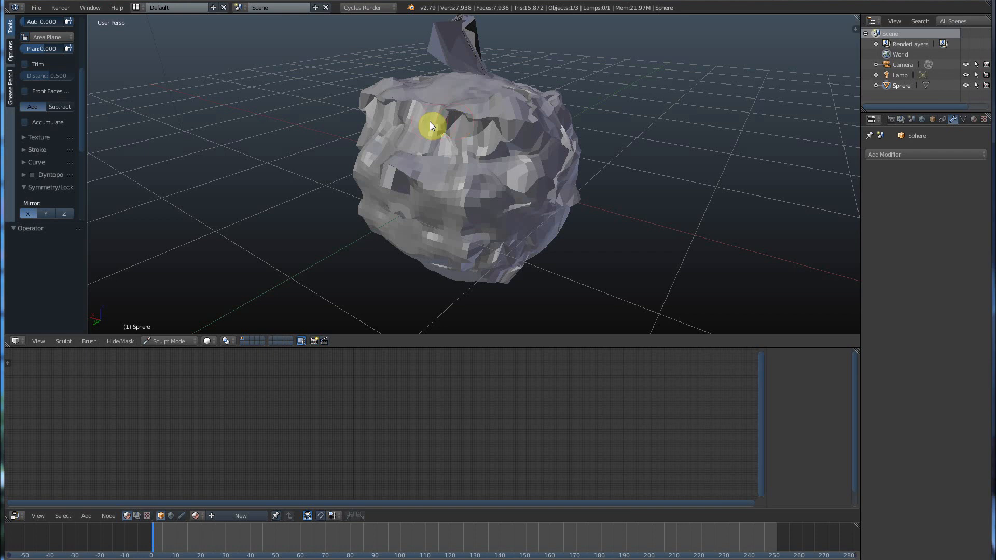
pyautogui.moveTo(425, 137)
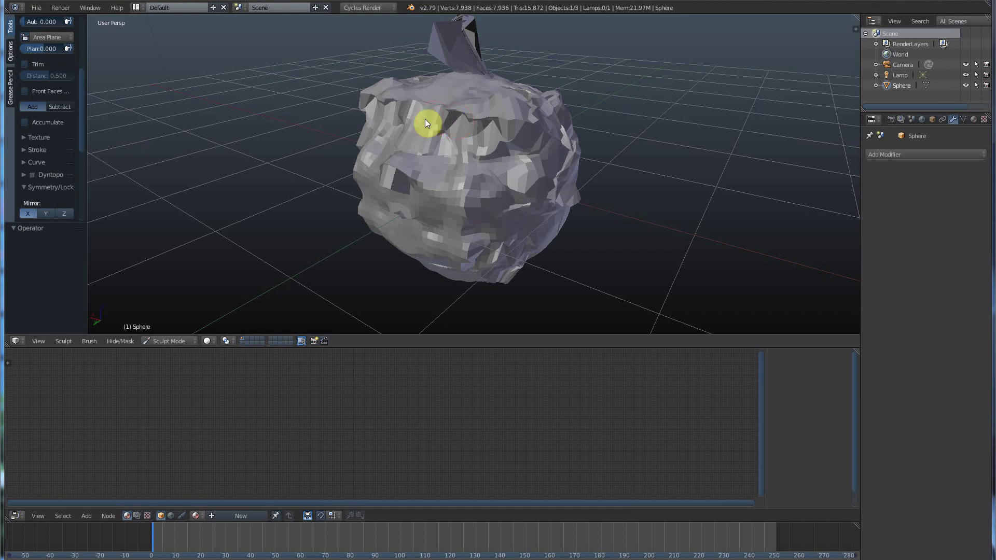